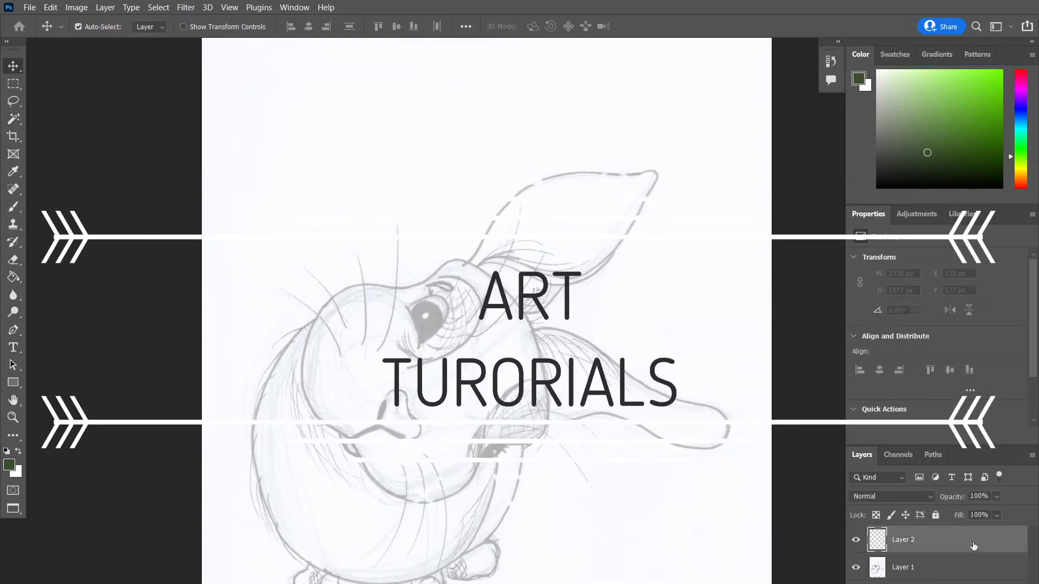
Switch to the Brush tool and shrink its tip from 322 to 36 px
left_click(13, 207)
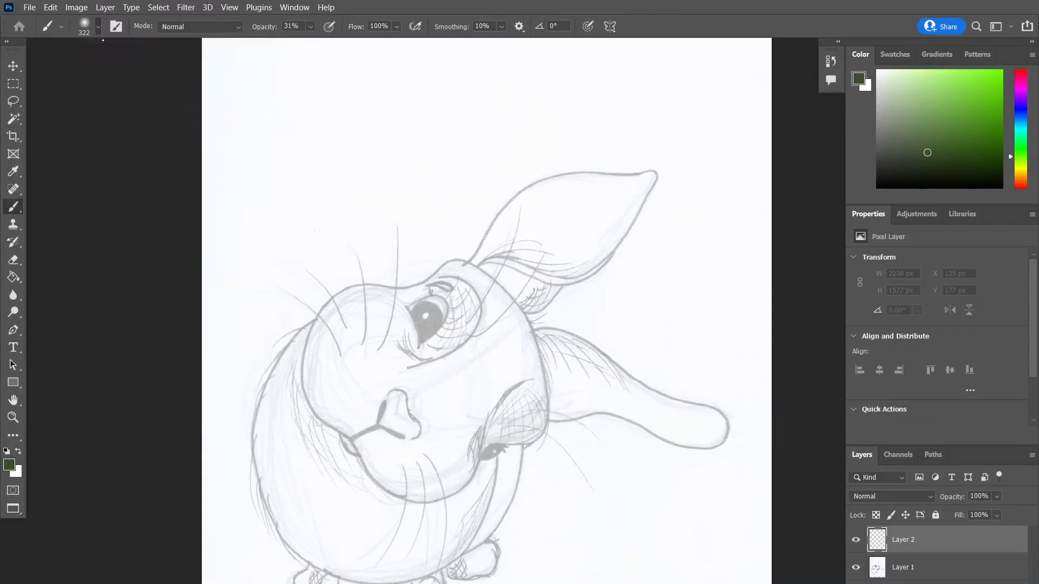
left_click(99, 27)
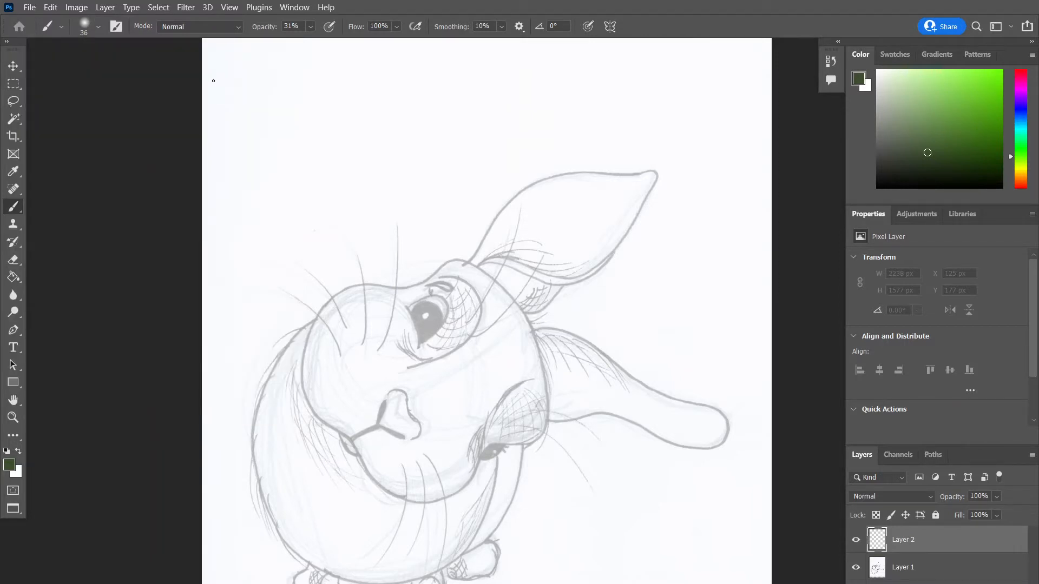
mouse_move(117, 66)
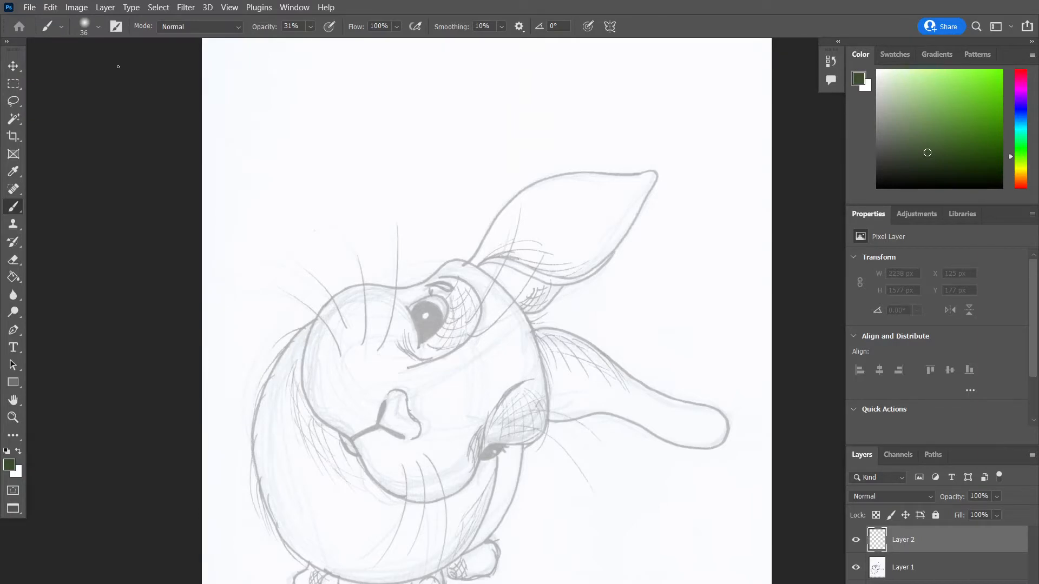
left_click(98, 26)
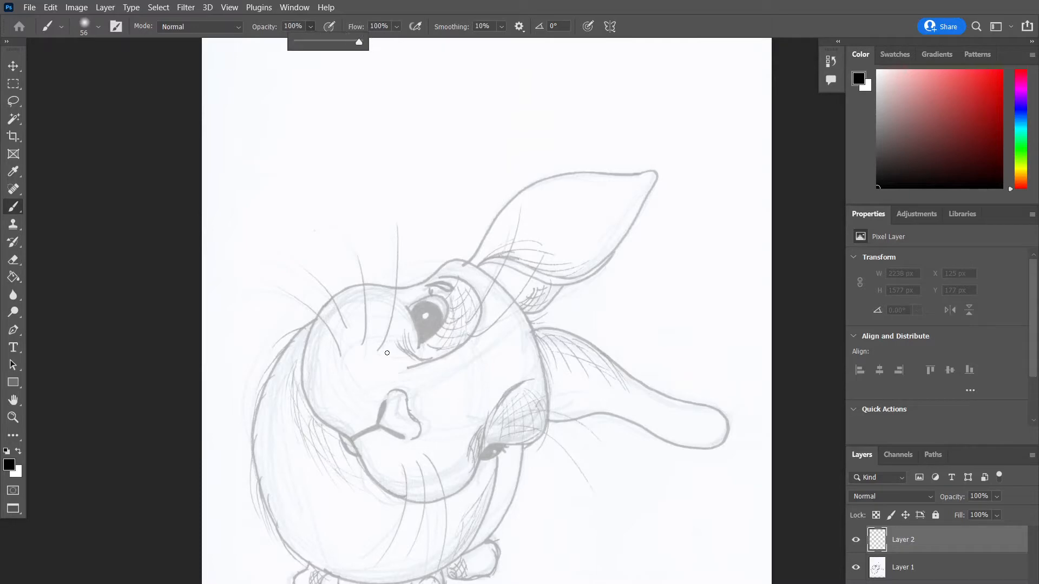
mouse_move(368, 381)
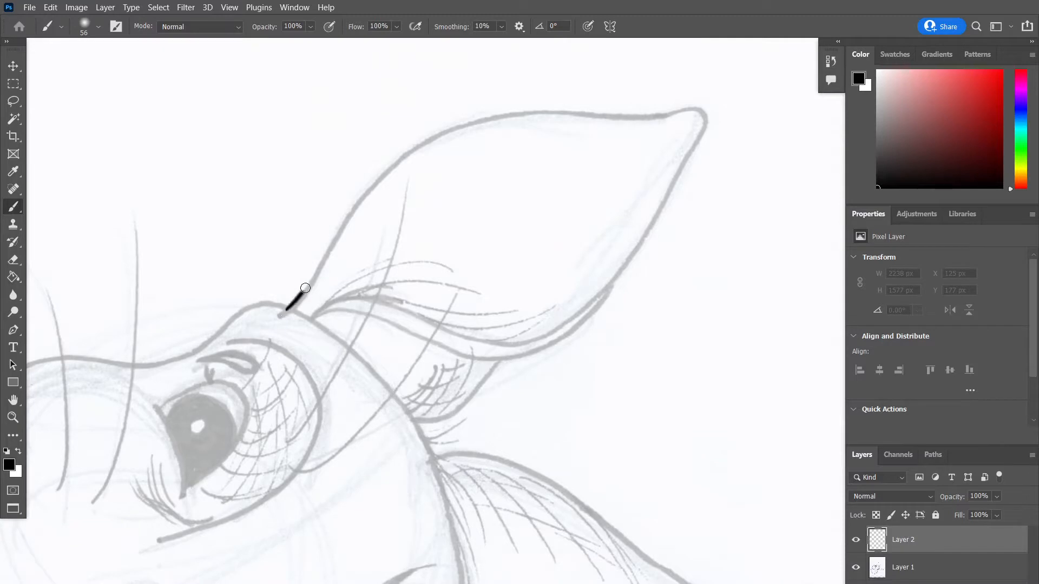
Ink a trial black outline along the upright ear's front edge, tip and inner edge
left_click_drag(281, 311, 387, 174)
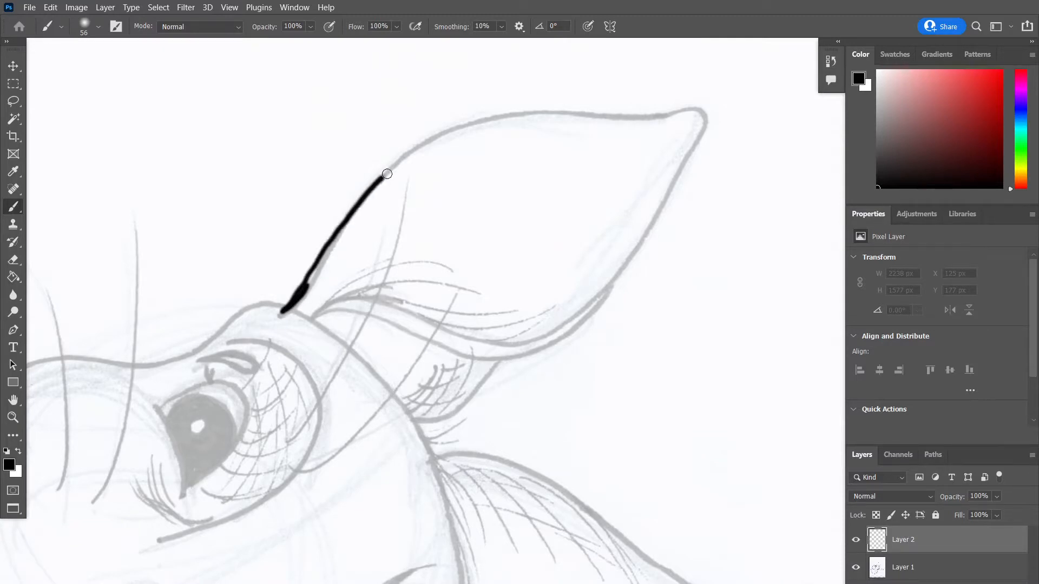
left_click_drag(386, 174, 659, 110)
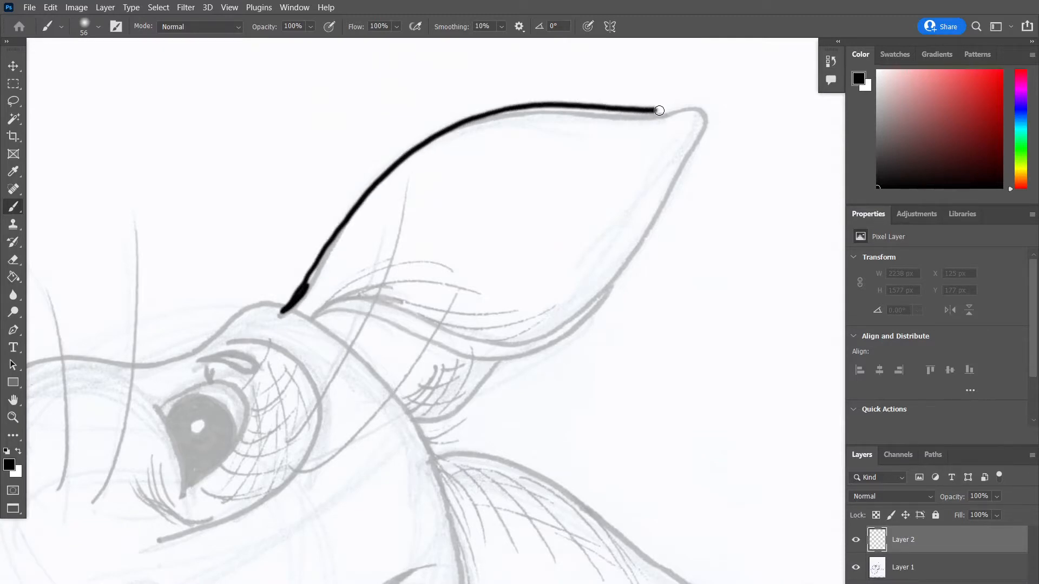
left_click_drag(659, 109, 590, 303)
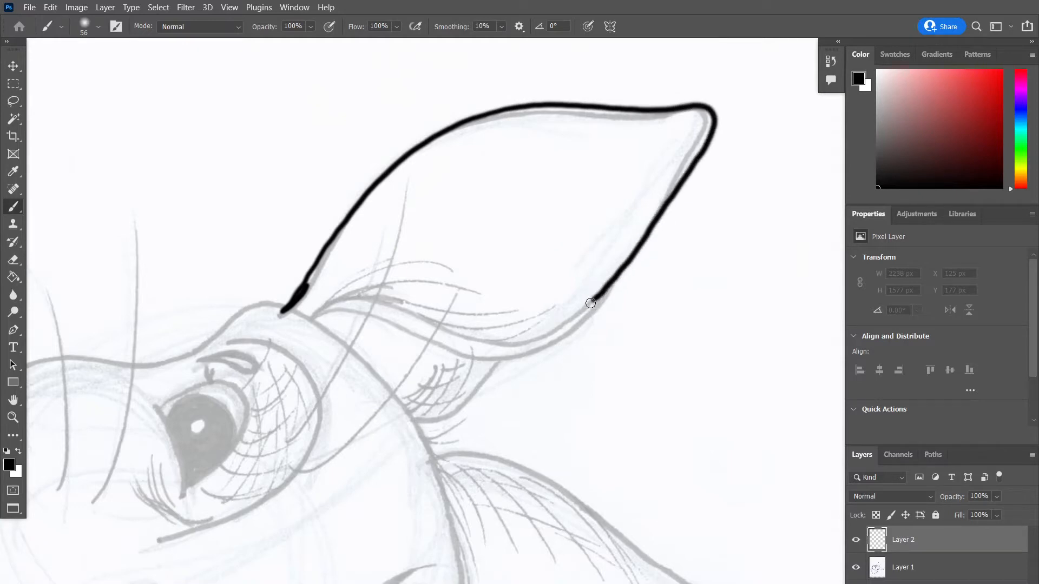
left_click_drag(590, 303, 391, 305)
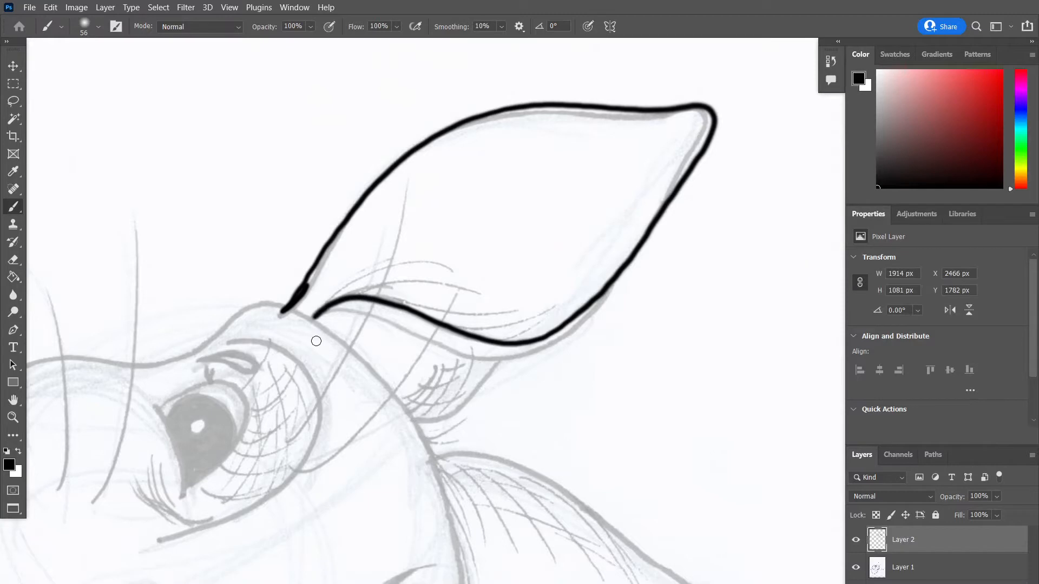
mouse_move(494, 441)
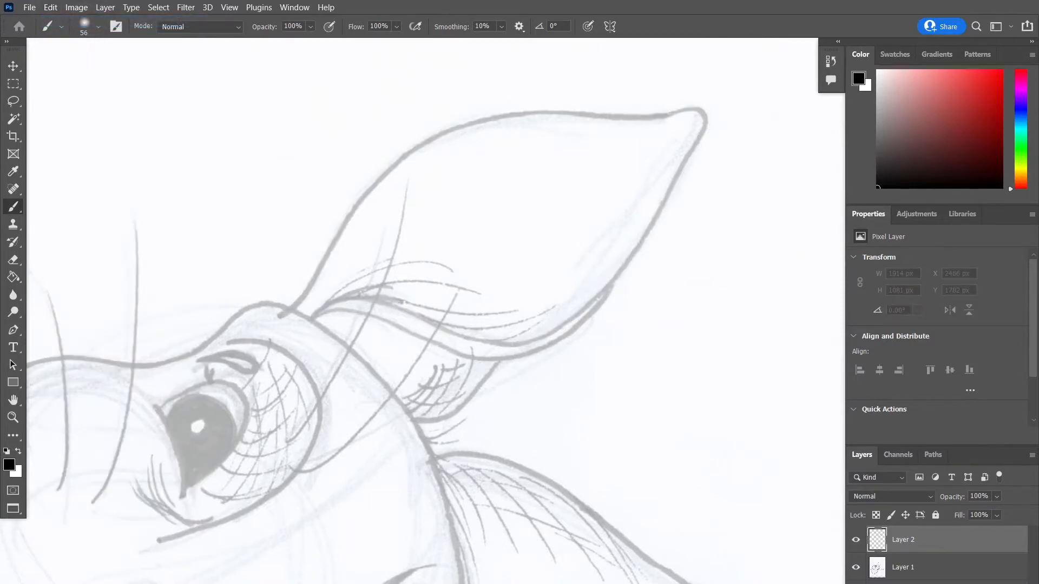
Set a finer brush size and ink the ear's front edge from tip down to the head
left_click(94, 26)
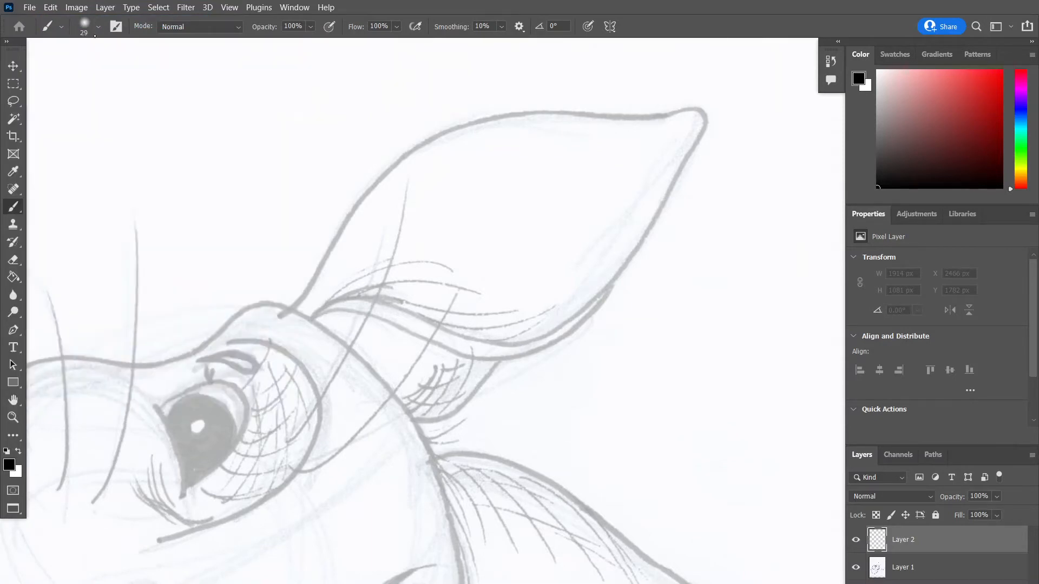
mouse_move(91, 27)
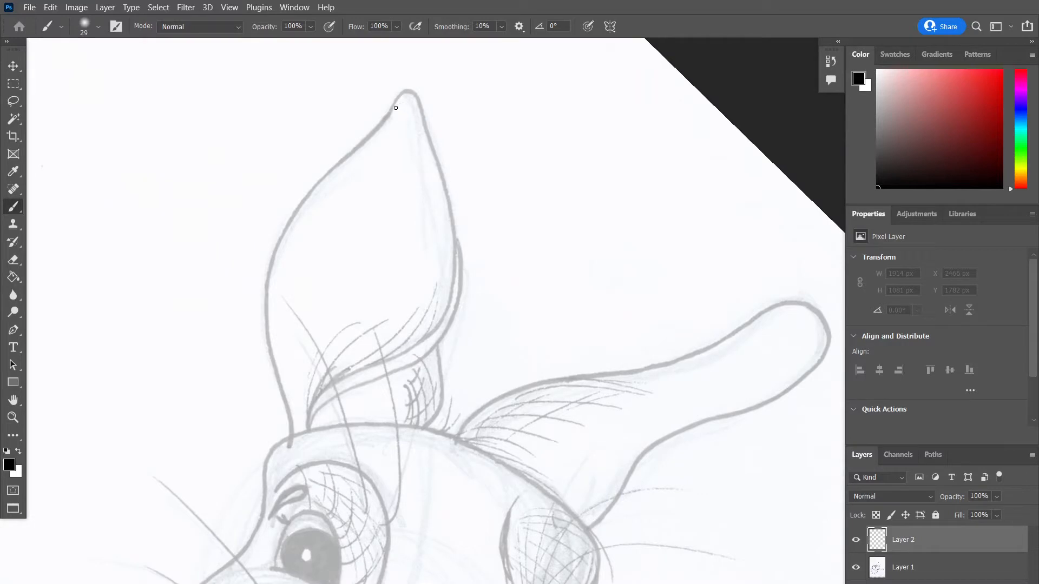
left_click_drag(395, 108, 326, 173)
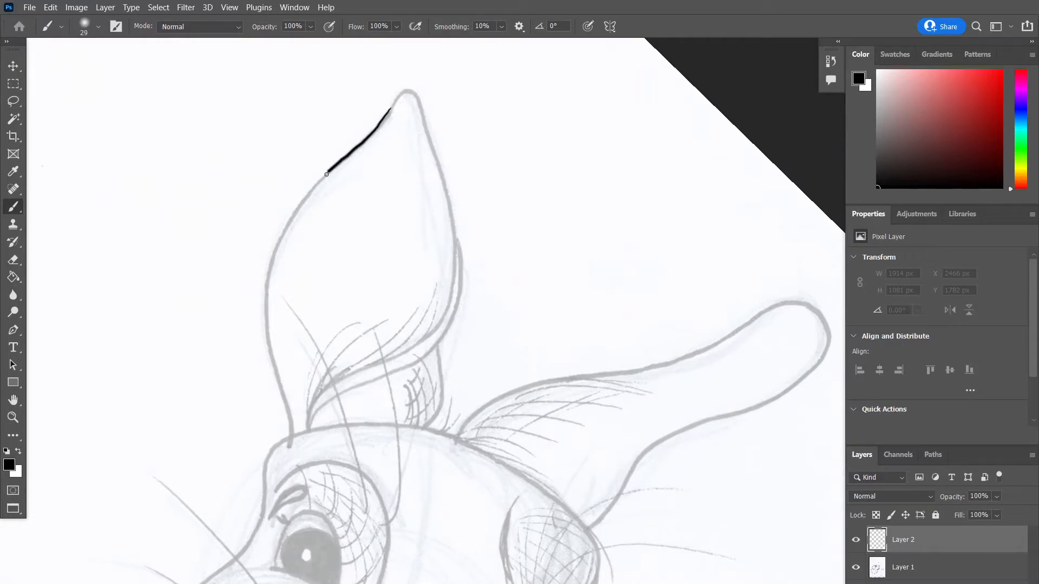
left_click_drag(324, 174, 263, 307)
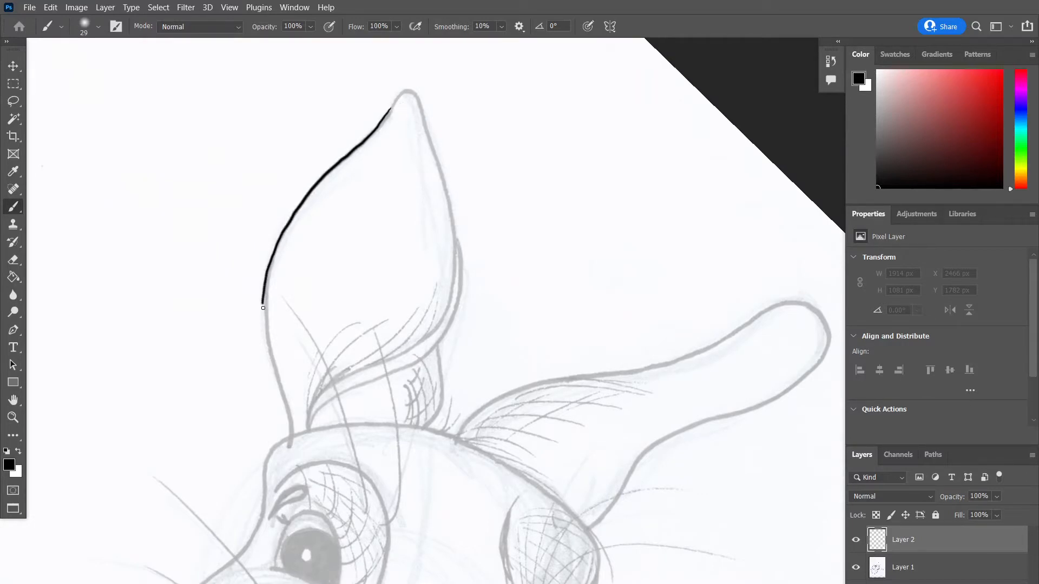
left_click_drag(263, 307, 288, 429)
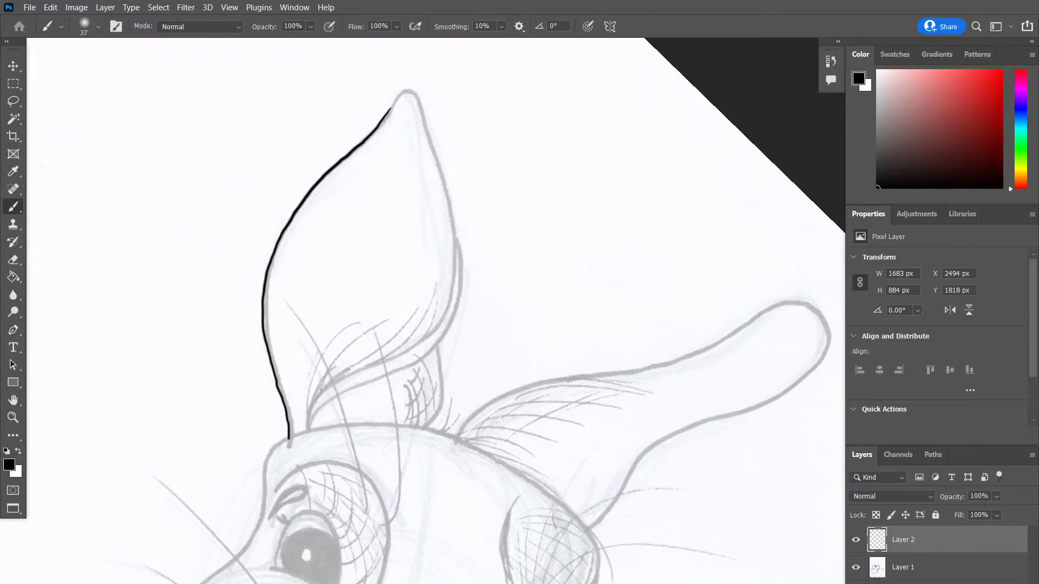
Ink around the ear tip, down the back and inner edges, and thicken the outline
left_click_drag(390, 110, 411, 119)
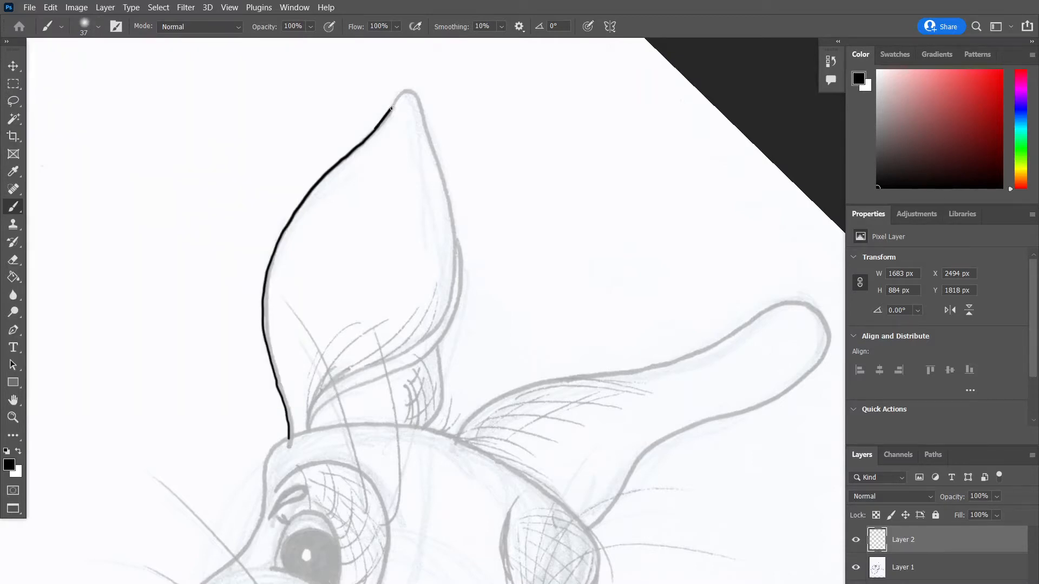
left_click_drag(389, 109, 429, 139)
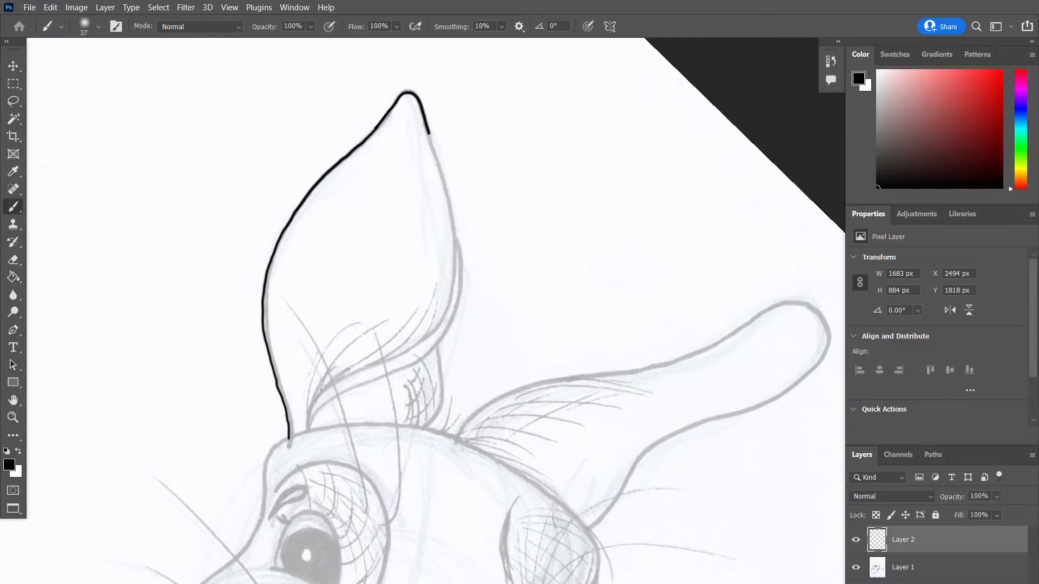
left_click_drag(429, 136, 455, 259)
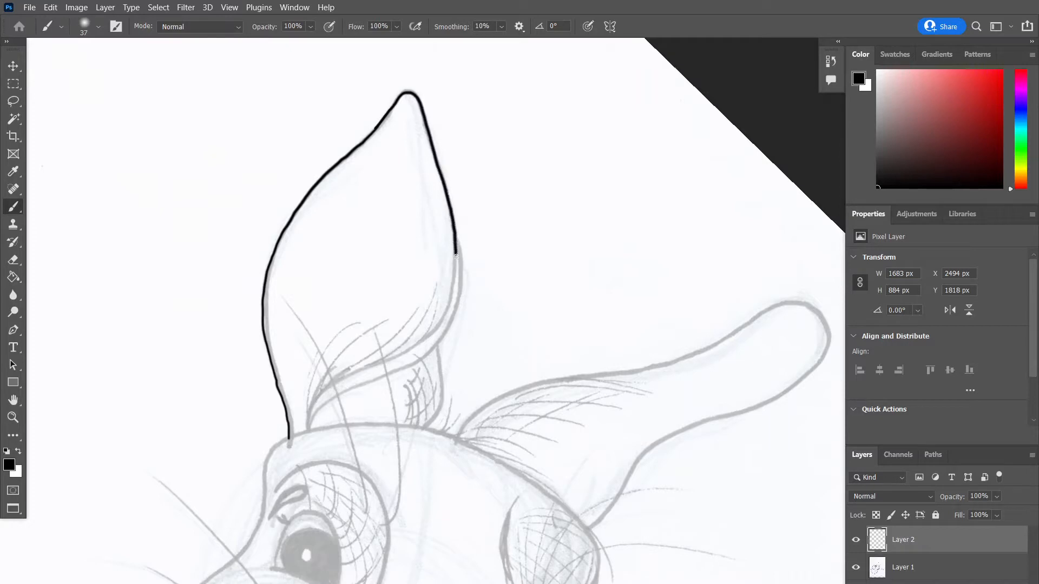
left_click_drag(457, 255, 408, 348)
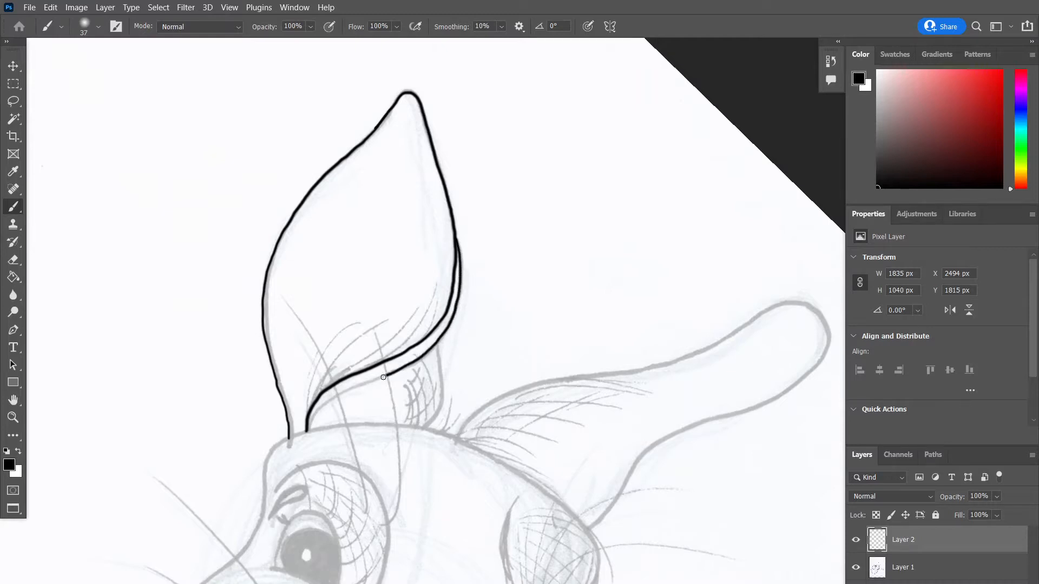
left_click_drag(384, 378, 306, 430)
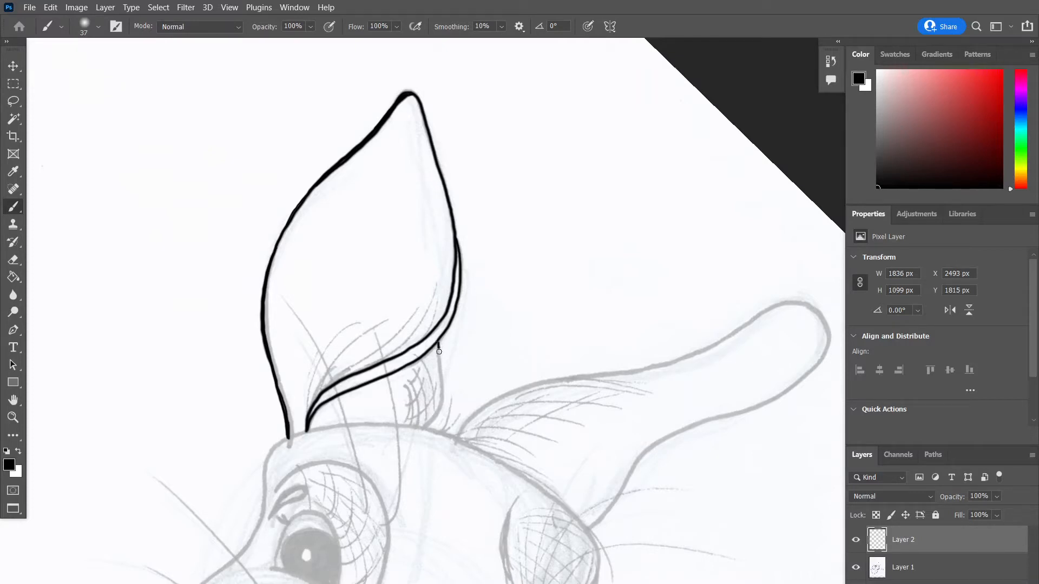
Refine the inner ear contour, close the ear base and add fur strokes inside
left_click_drag(438, 351, 425, 429)
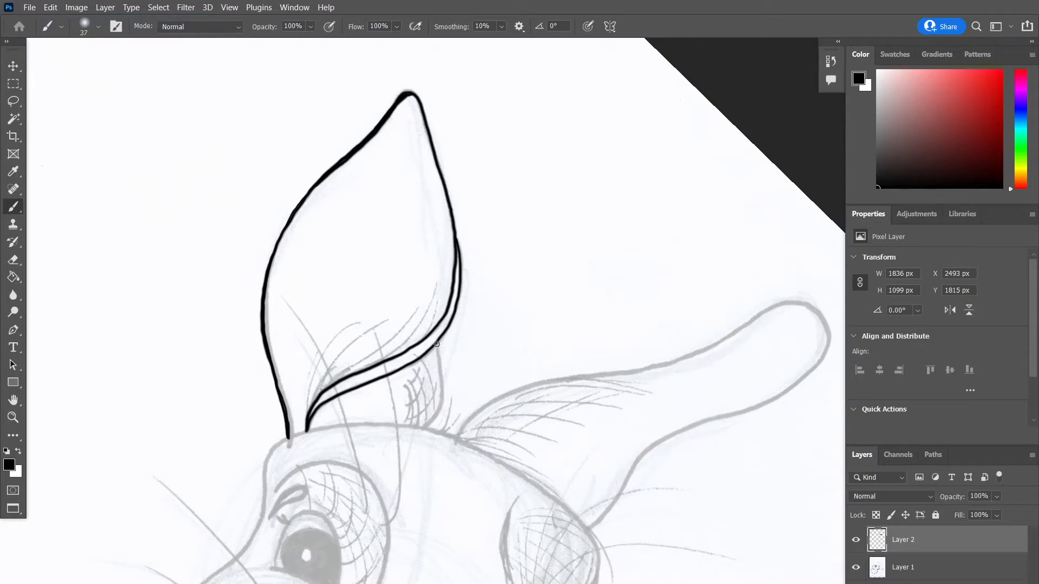
left_click_drag(438, 345, 434, 418)
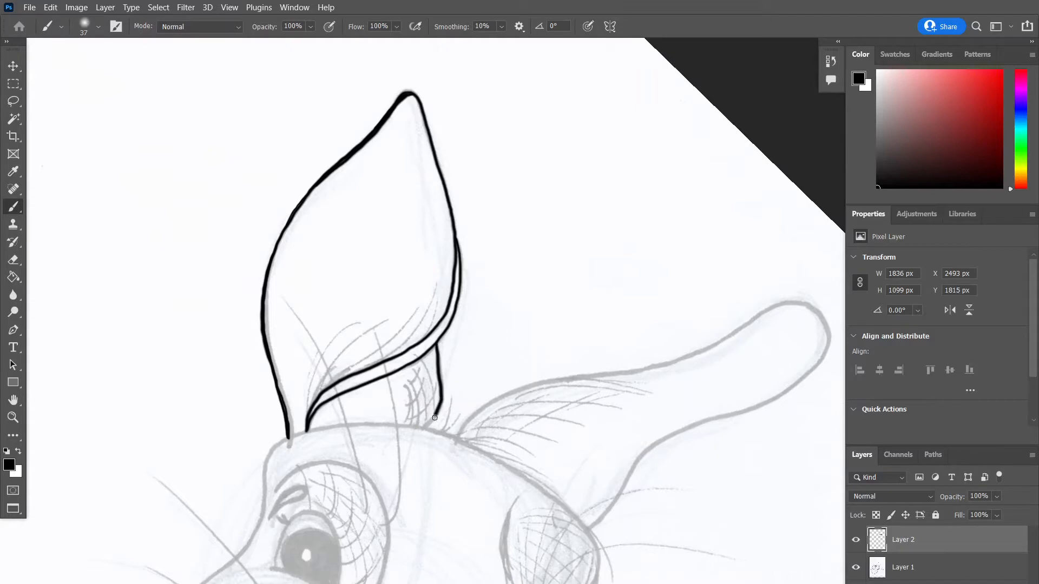
left_click_drag(431, 405, 431, 434)
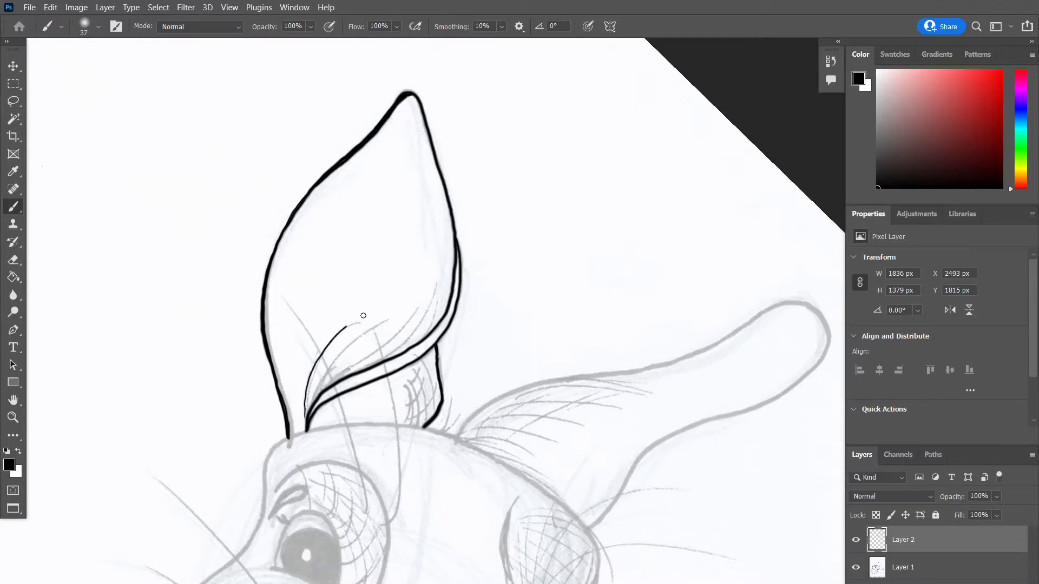
left_click_drag(351, 324, 404, 331)
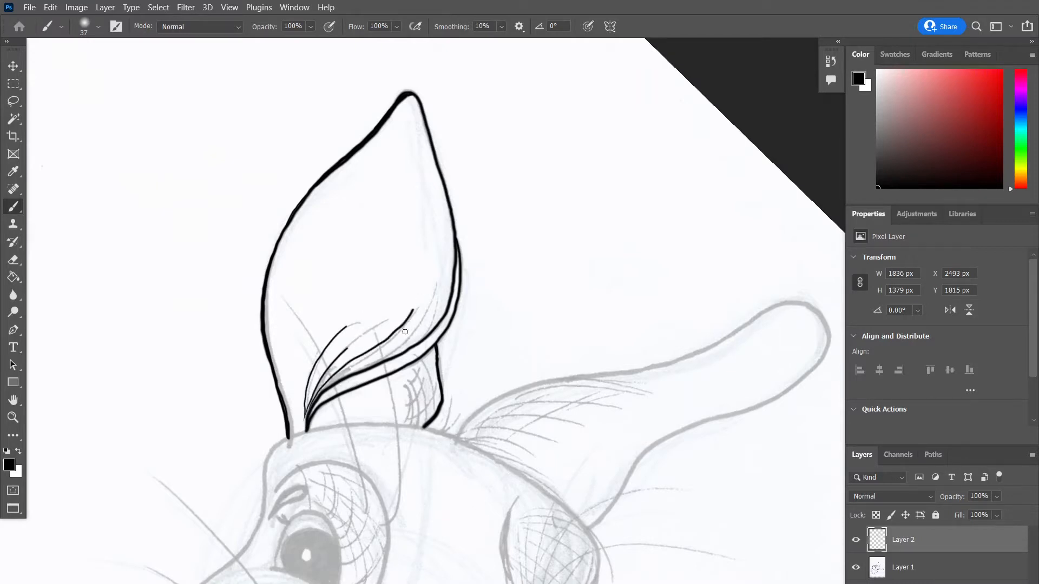
left_click_drag(351, 332, 411, 318)
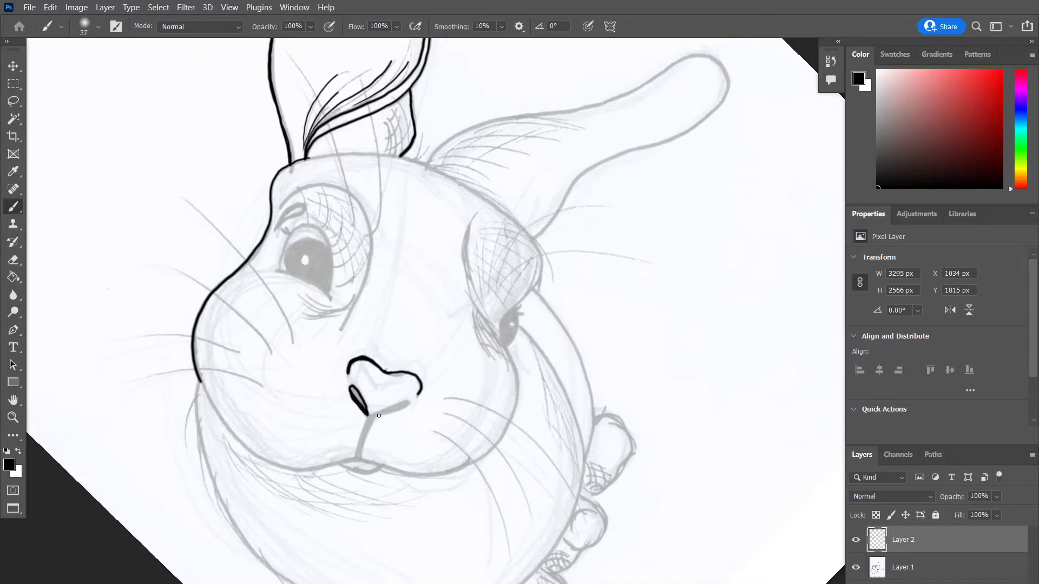
Ink the bunny's nose and face outline, then use the menu bar
left_click_drag(371, 411, 368, 471)
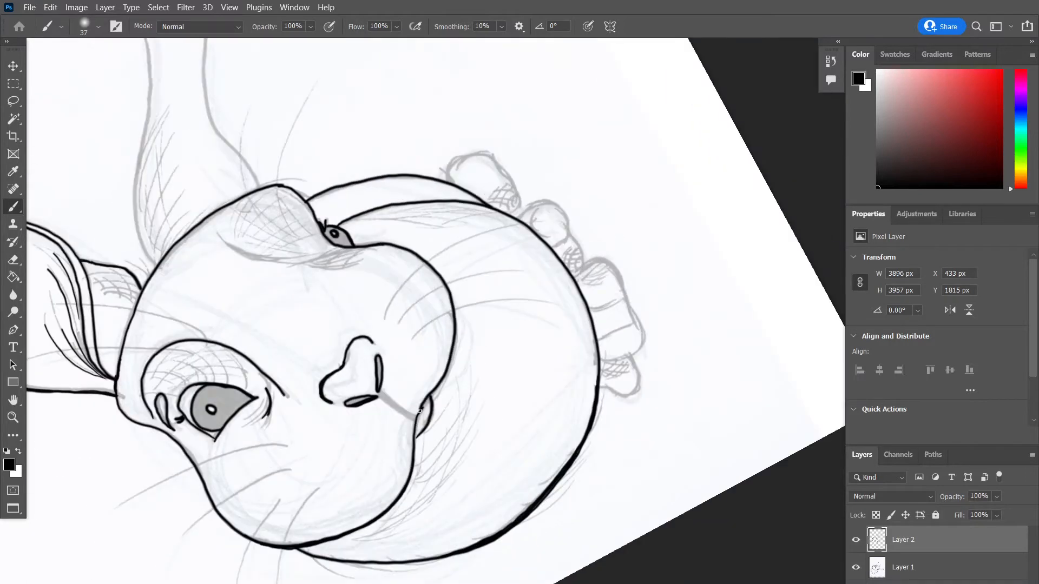
left_click(50, 7)
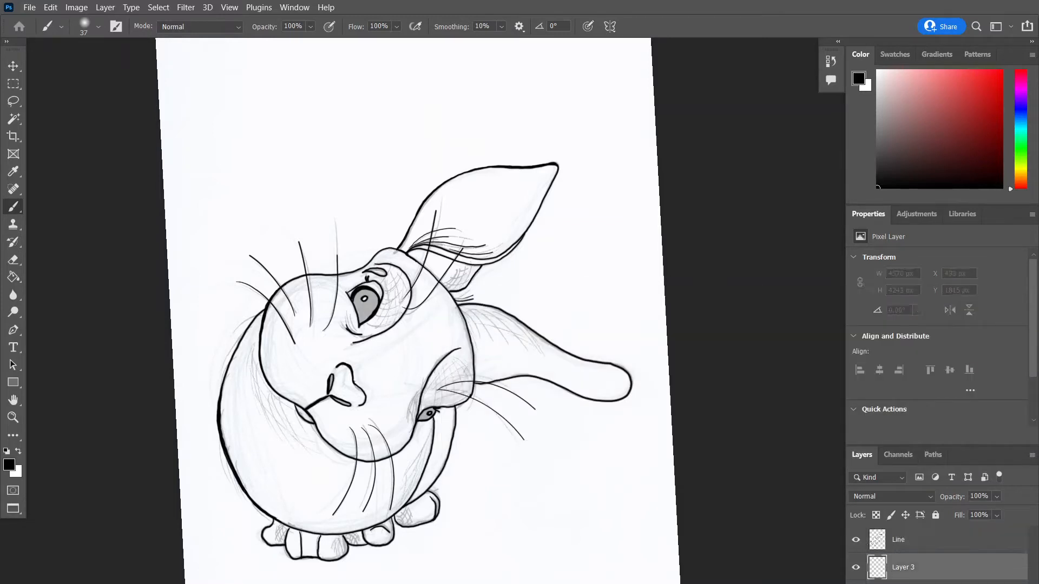
Rename the new empty layer below Line to 'colour'
double_click(902, 567)
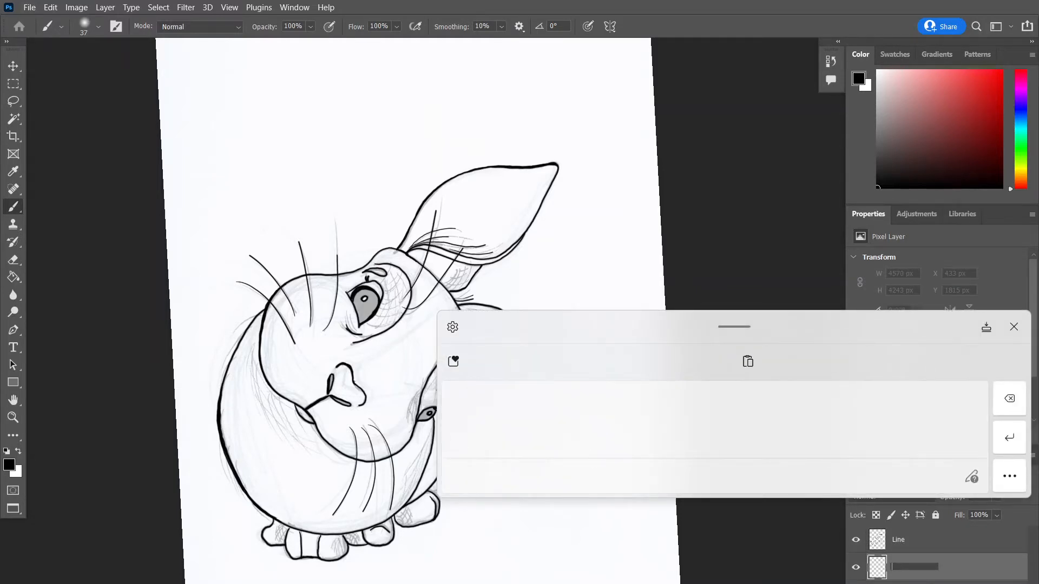
type("Colo")
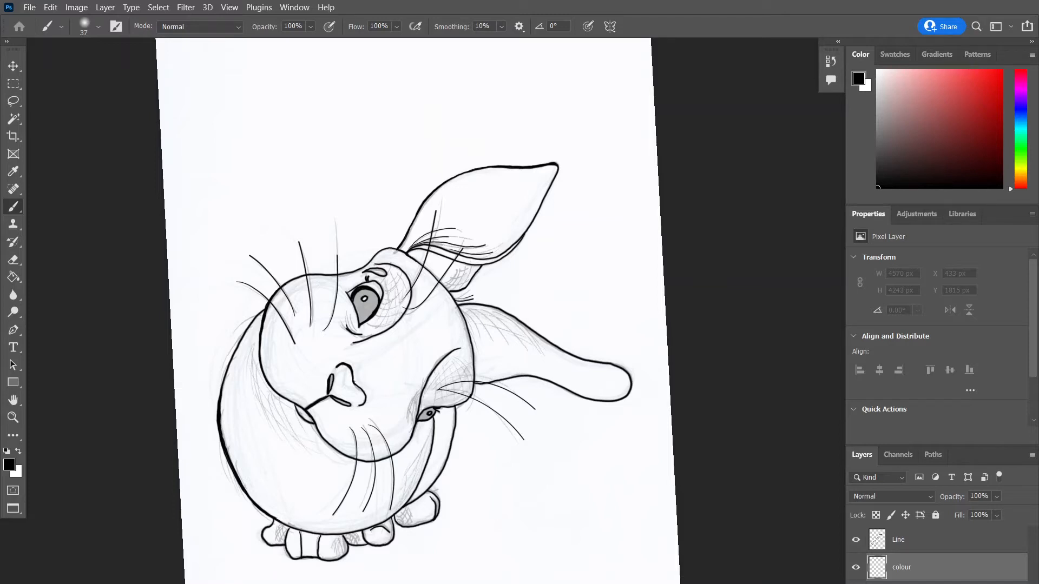
Set the foreground colour to muted grey-blue #828e8f and enlarge the brush
left_click(857, 78)
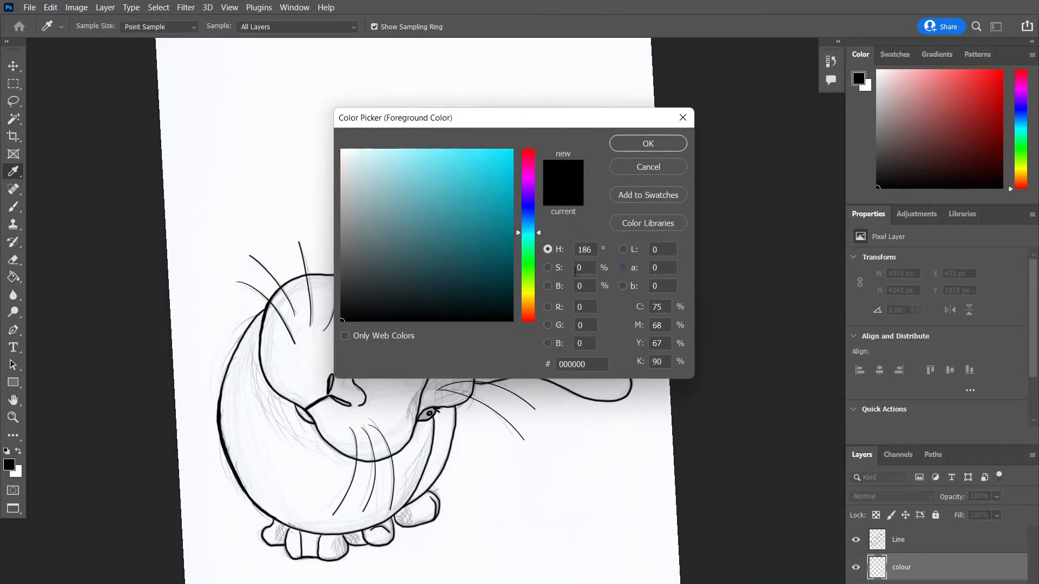
left_click(382, 176)
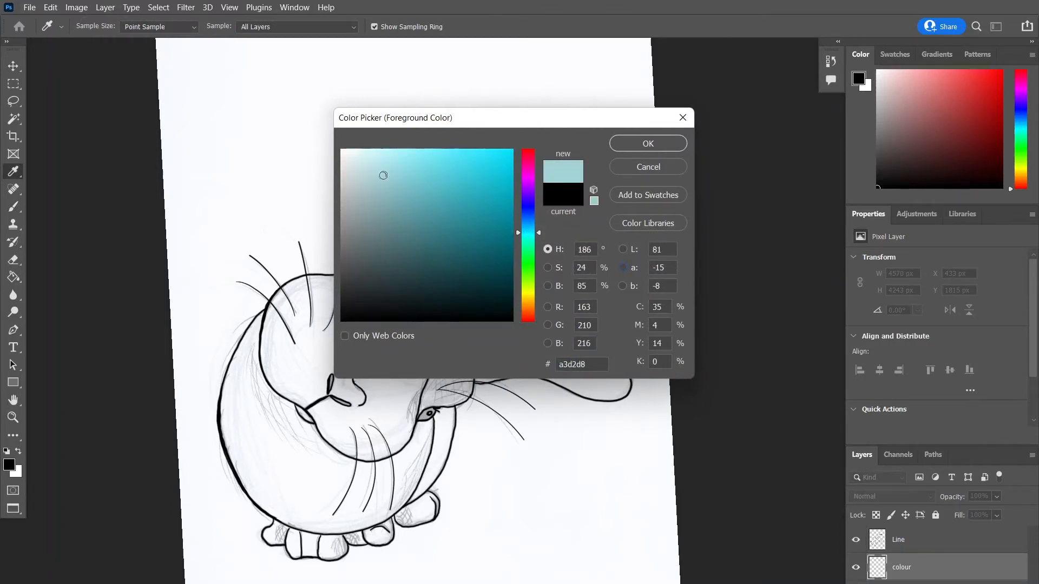
left_click(357, 226)
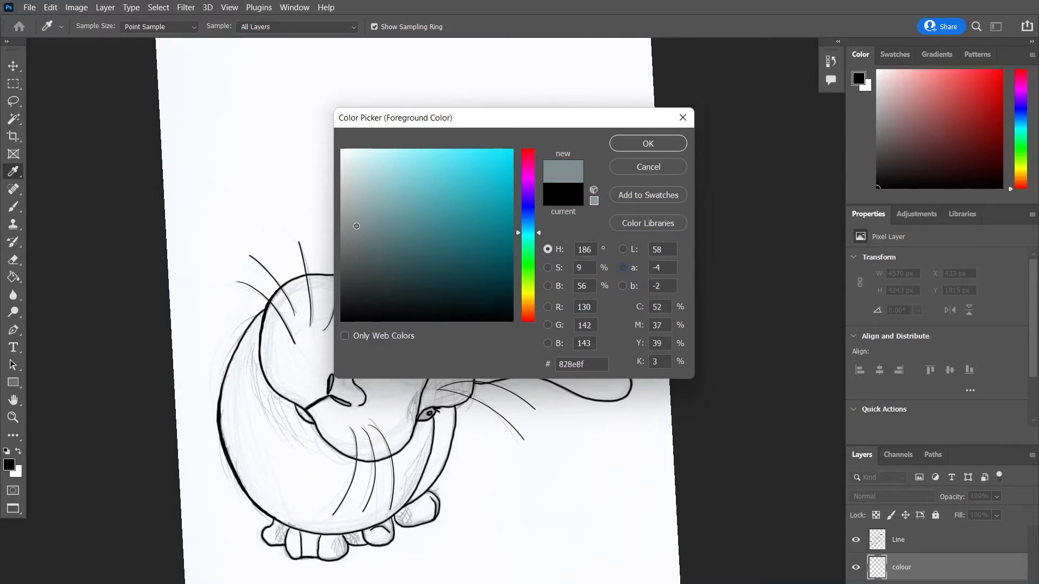
left_click(349, 221)
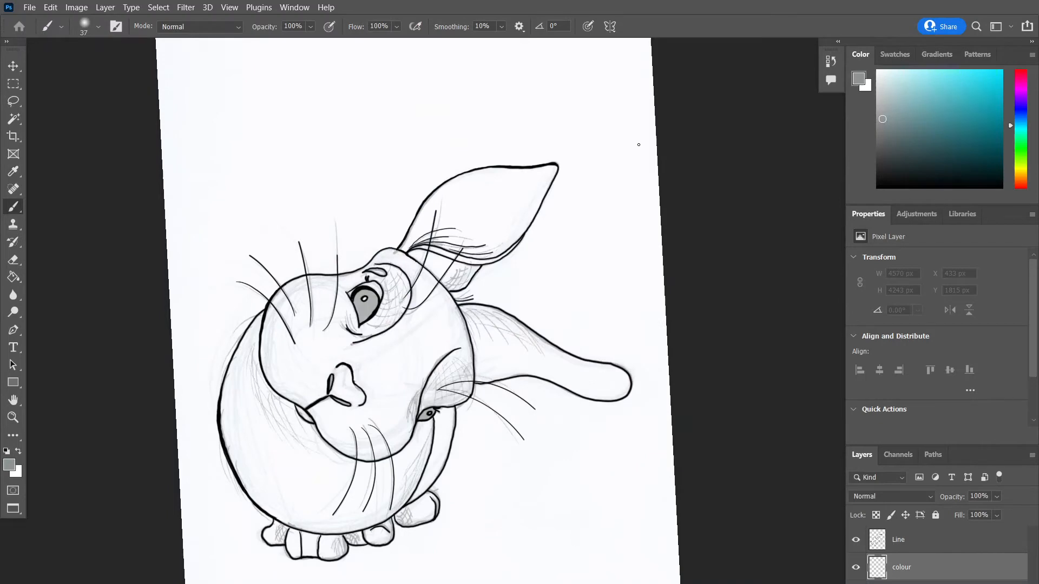
left_click(98, 26)
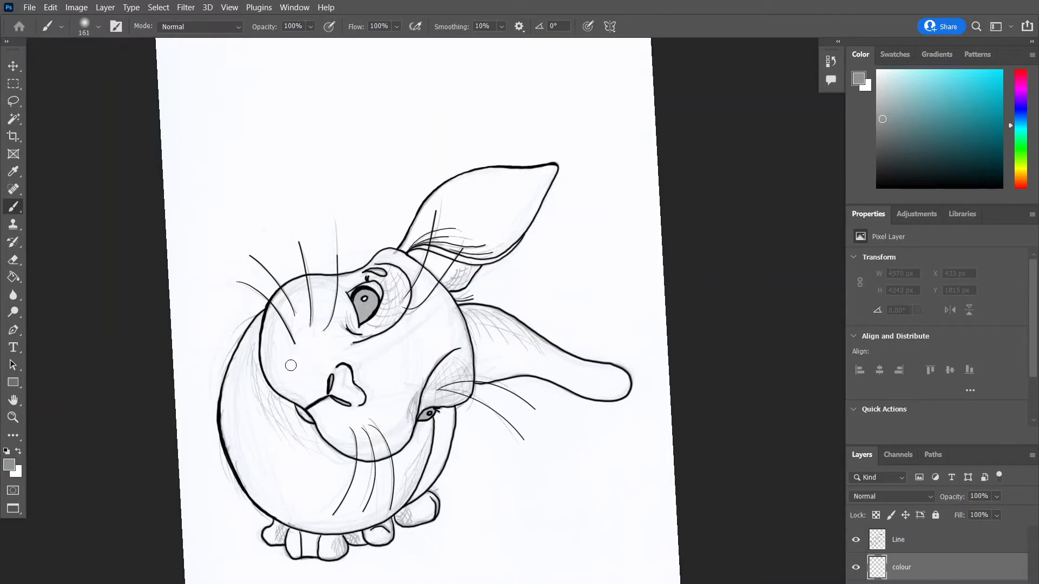
Paint grey-blue over the cheek, chest and lower body down toward the feet
left_click_drag(292, 365, 278, 435)
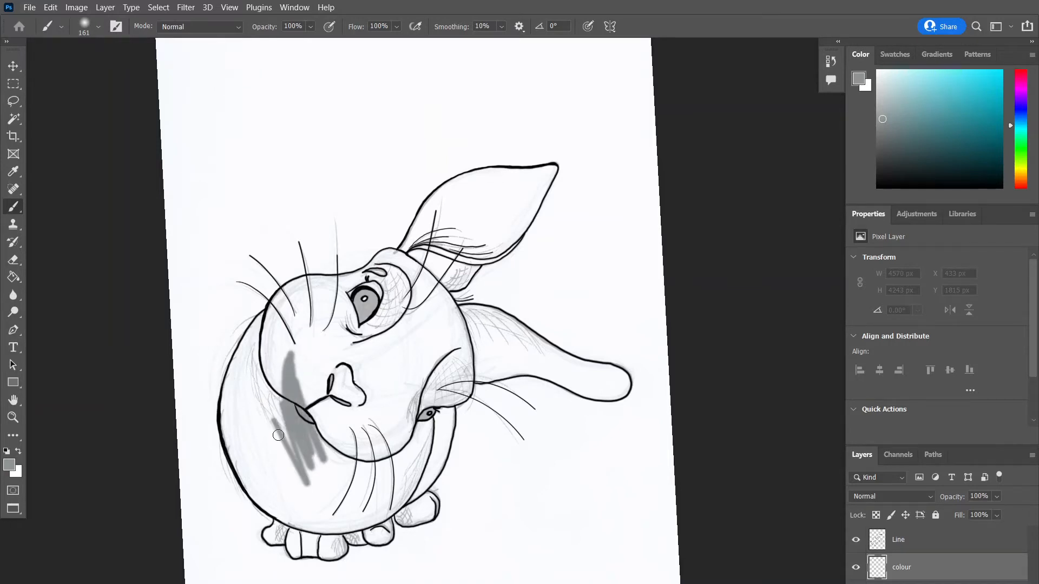
left_click_drag(299, 431, 259, 502)
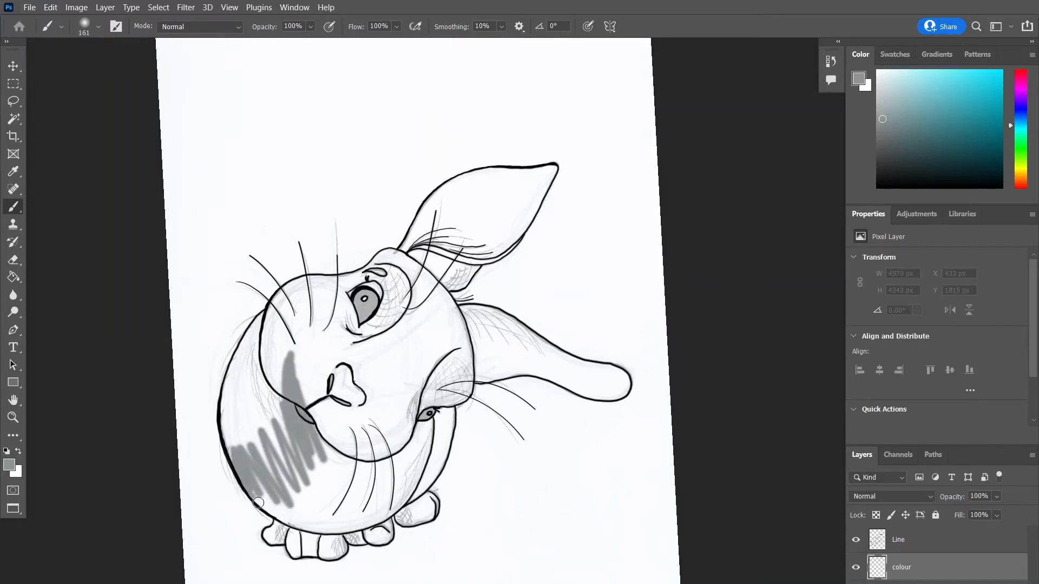
left_click_drag(257, 502, 264, 507)
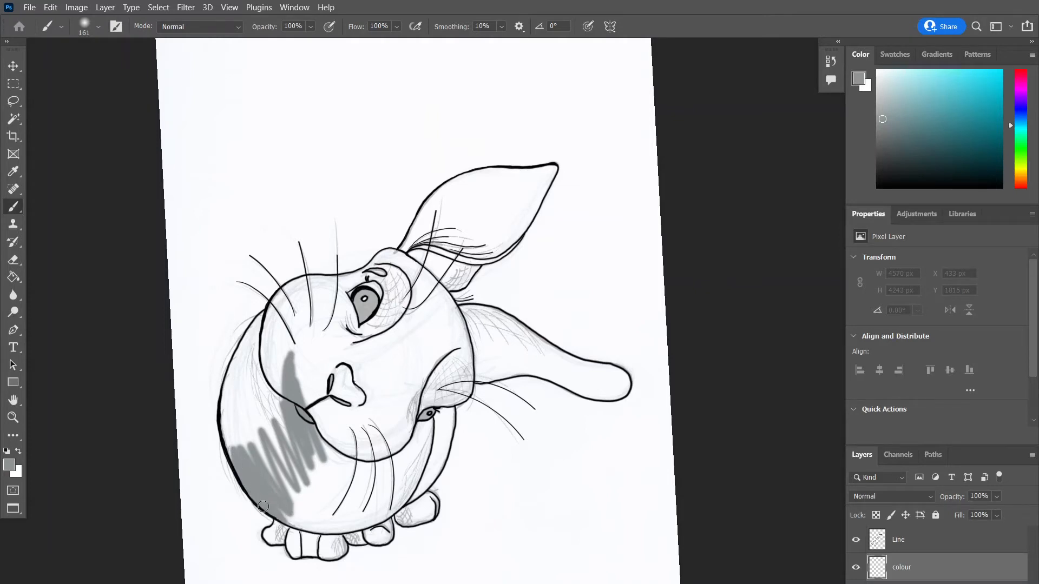
left_click_drag(265, 507, 327, 469)
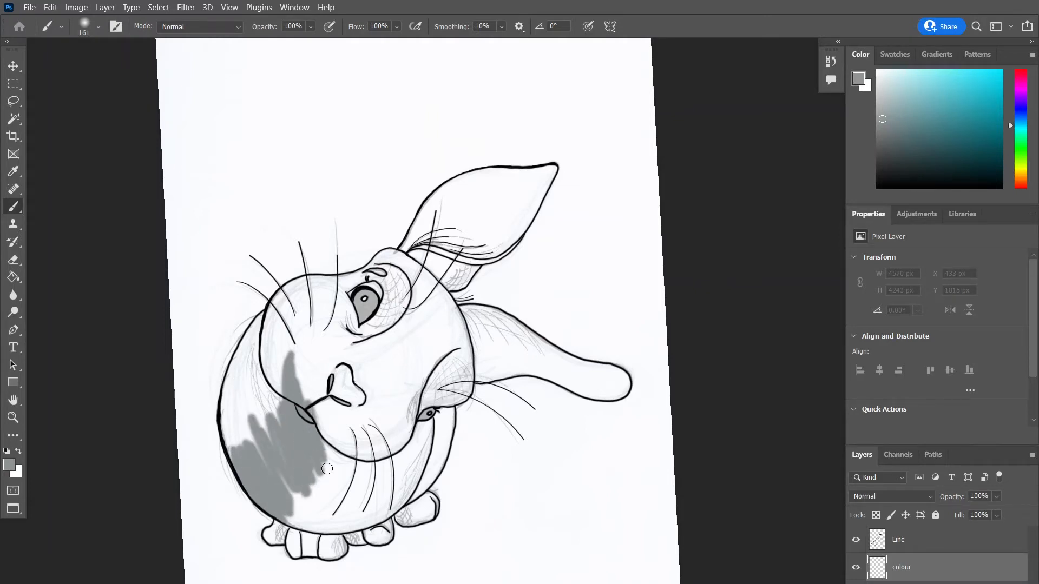
left_click_drag(327, 469, 373, 495)
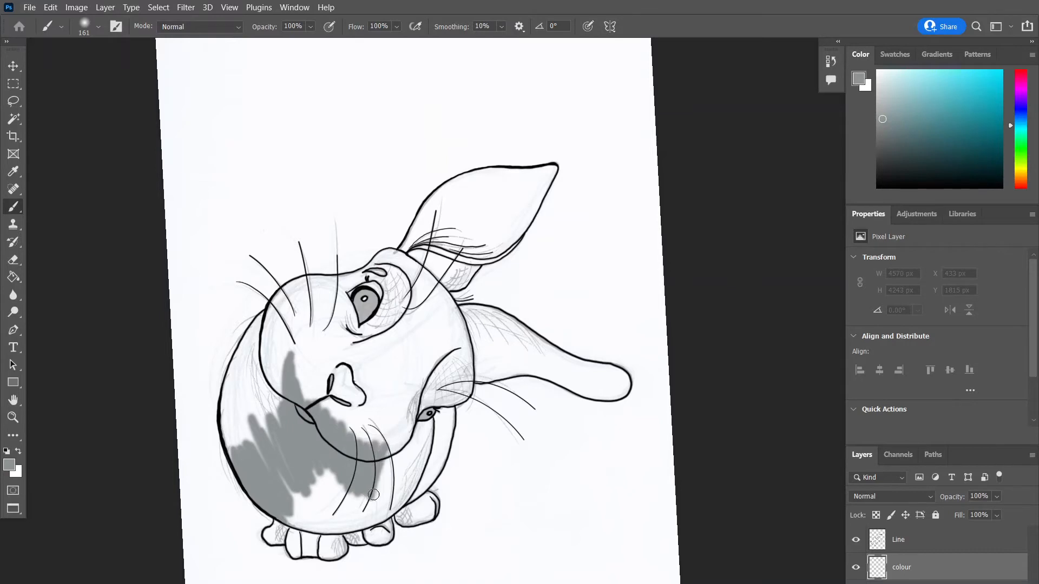
left_click_drag(373, 495, 402, 508)
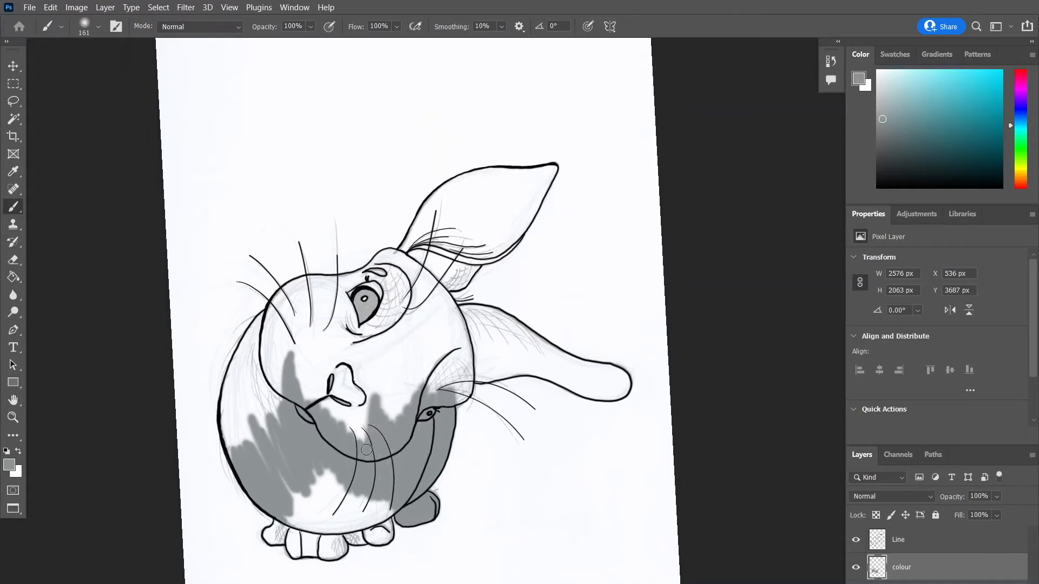
Fill the face, upper cheek and left edge of the body with grey
left_click_drag(367, 451, 301, 383)
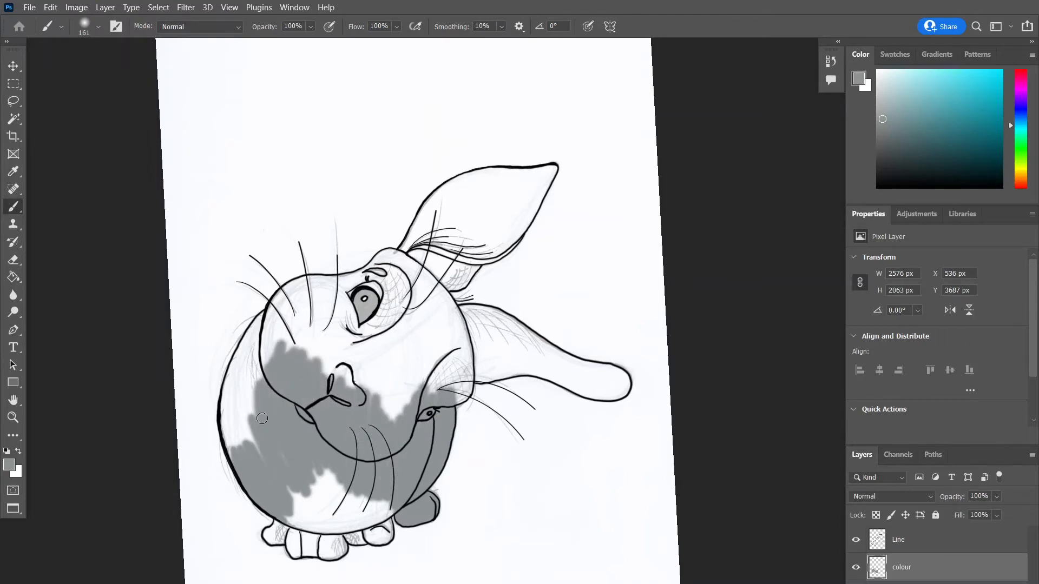
left_click_drag(262, 419, 227, 416)
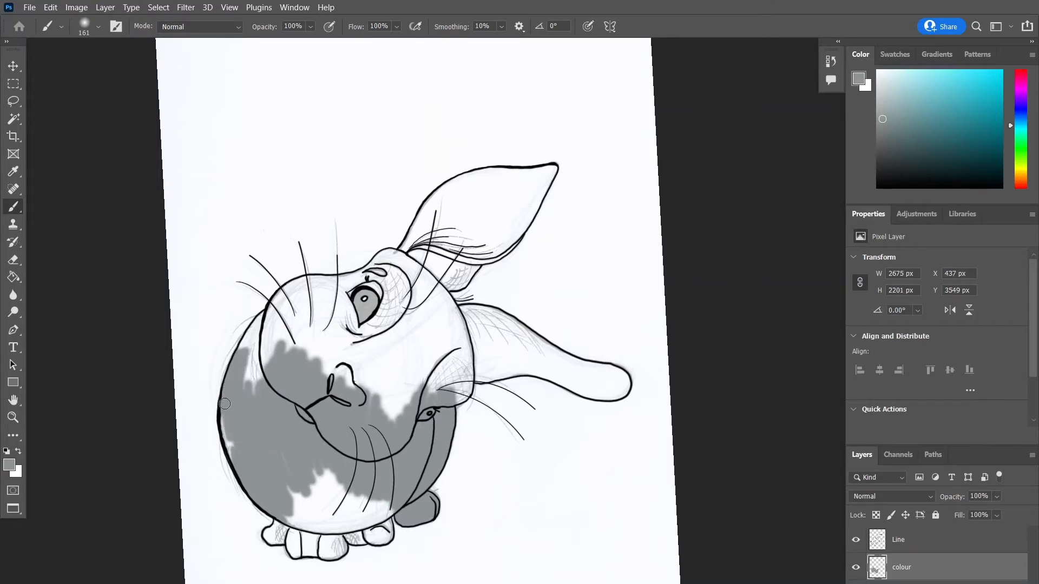
left_click_drag(225, 404, 374, 434)
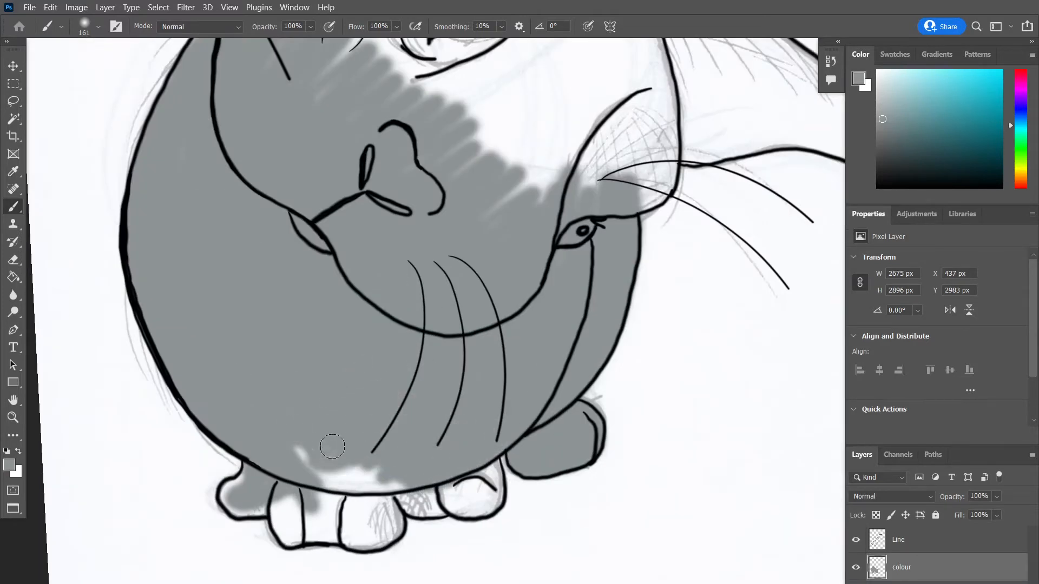
Brush grey over the lower body, top of the head, ear base and into the ear
left_click_drag(332, 446, 361, 342)
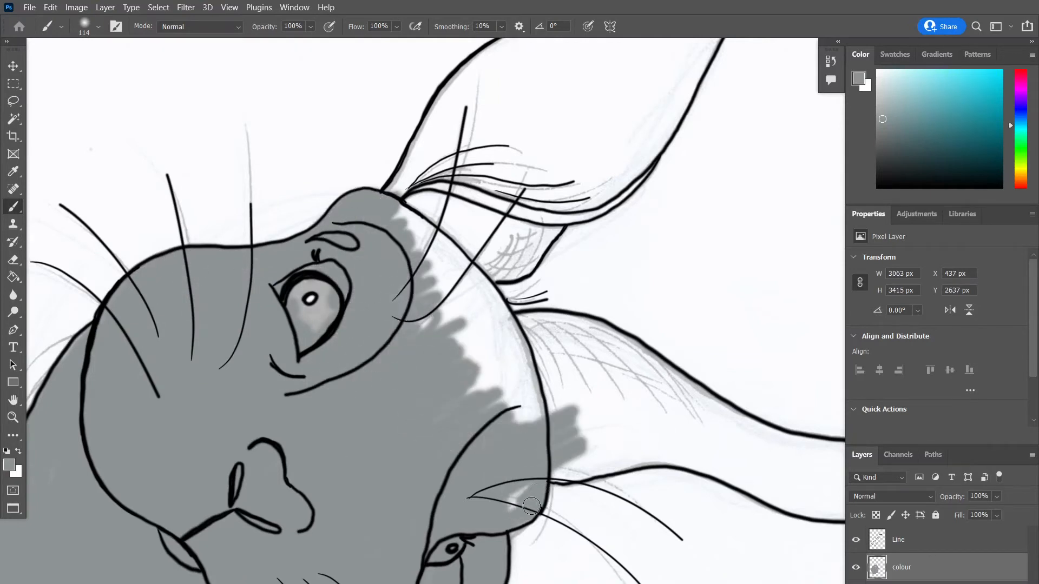
left_click_drag(531, 507, 469, 276)
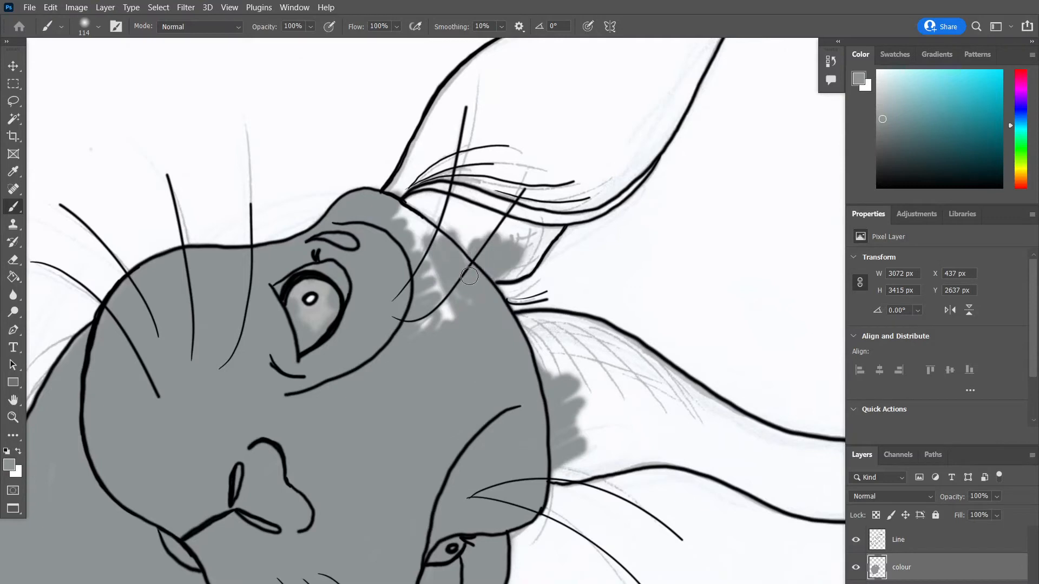
left_click_drag(468, 277, 532, 263)
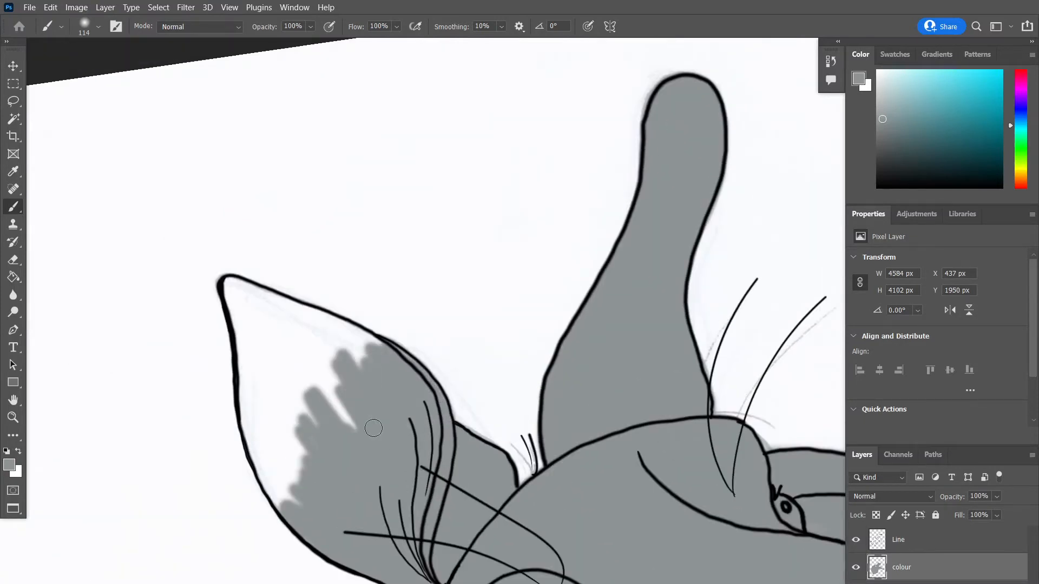
left_click_drag(373, 429, 267, 330)
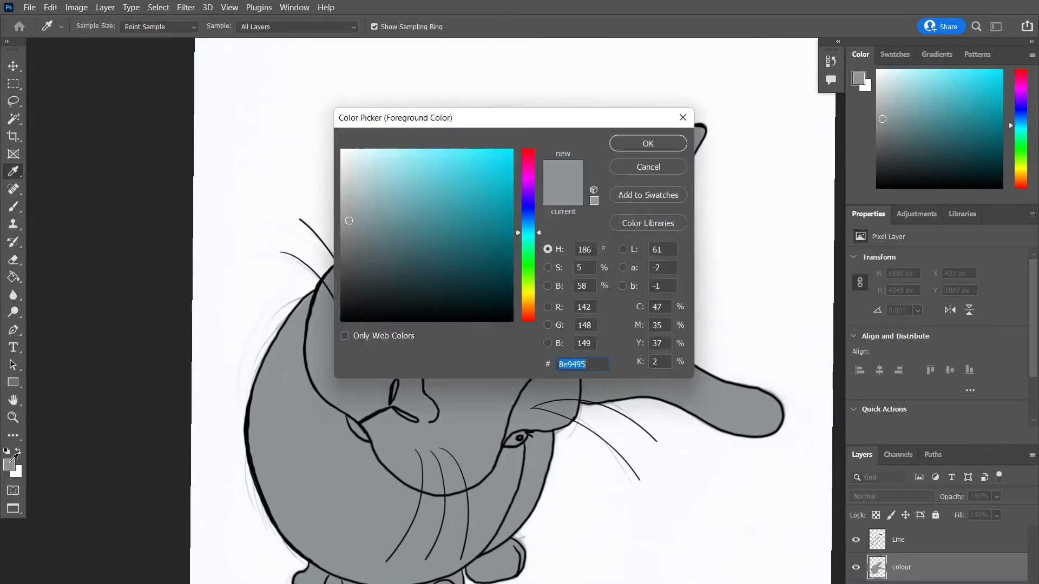
Pick a lighter blue-grey, repaint the face and head, then choose a dark painting colour
left_click(648, 143)
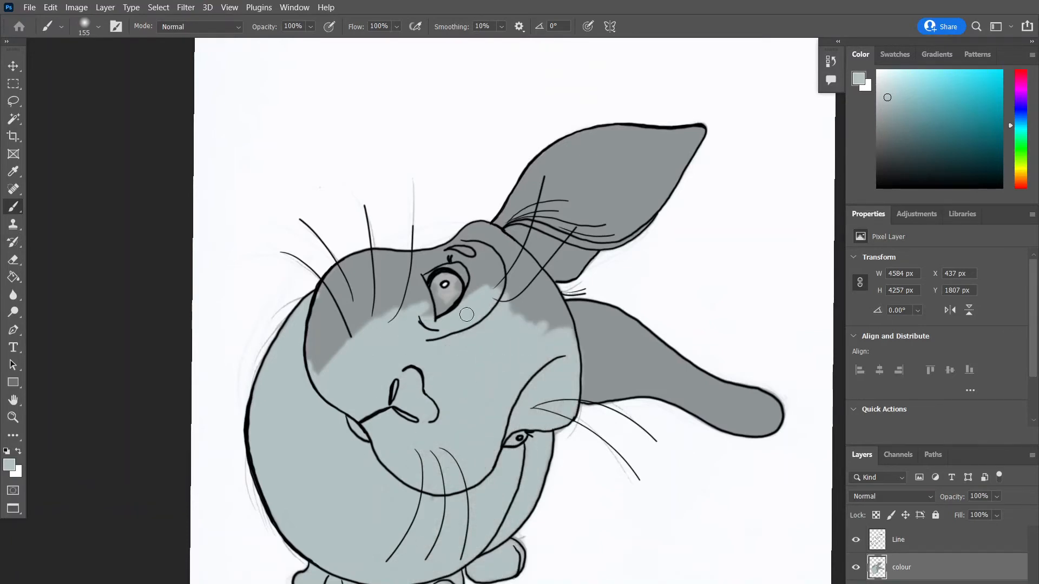
left_click_drag(464, 315, 530, 285)
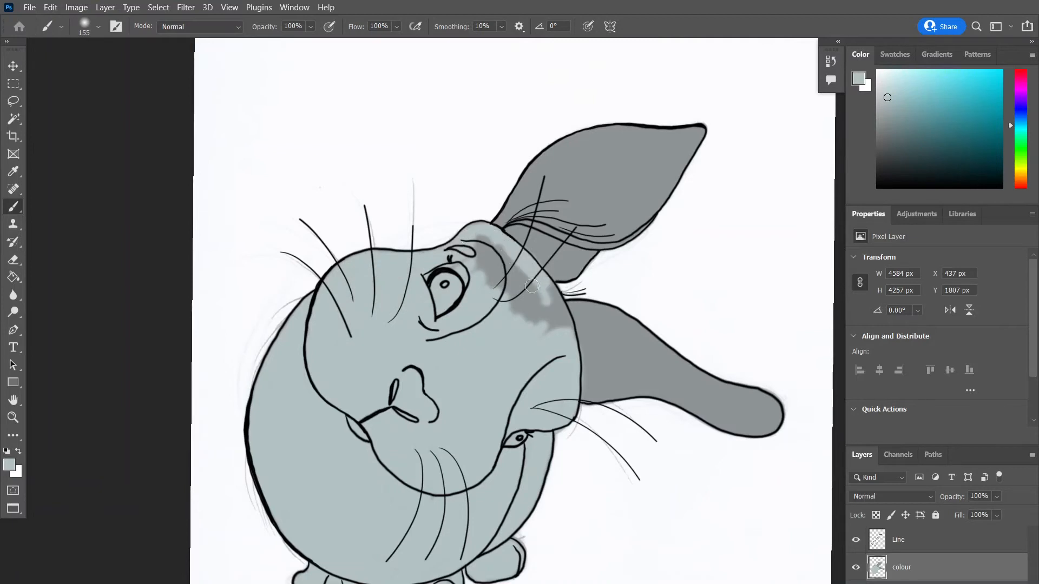
left_click_drag(534, 286, 636, 216)
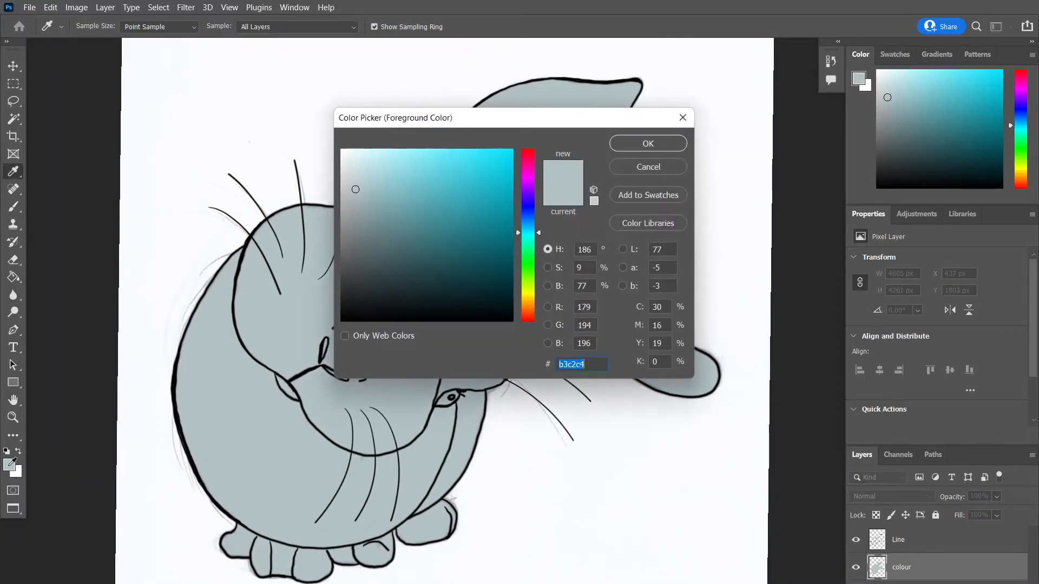
left_click(365, 248)
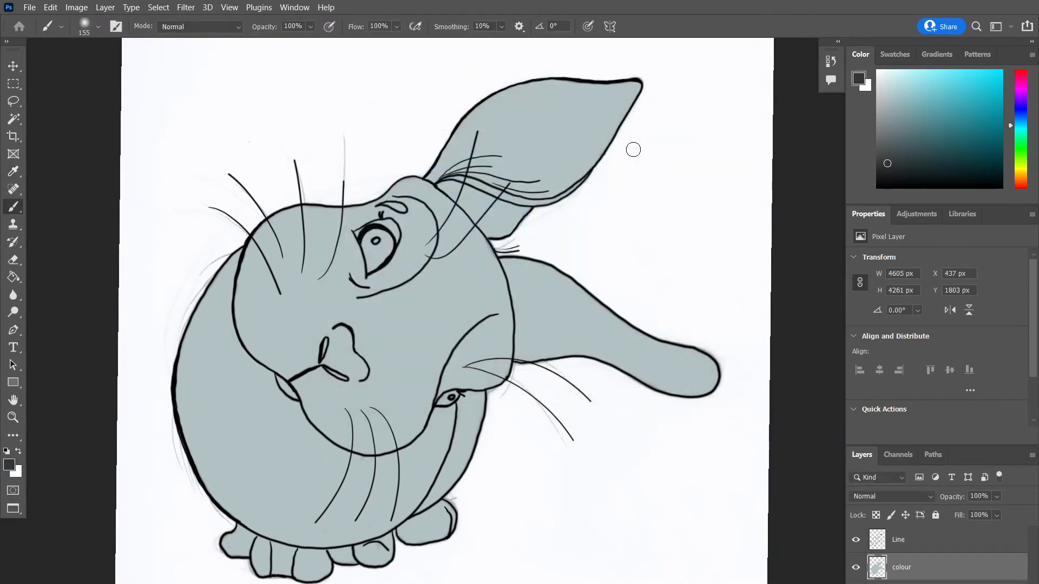
Fill the bunny's eye with dark grey using short brush strokes
left_click(376, 245)
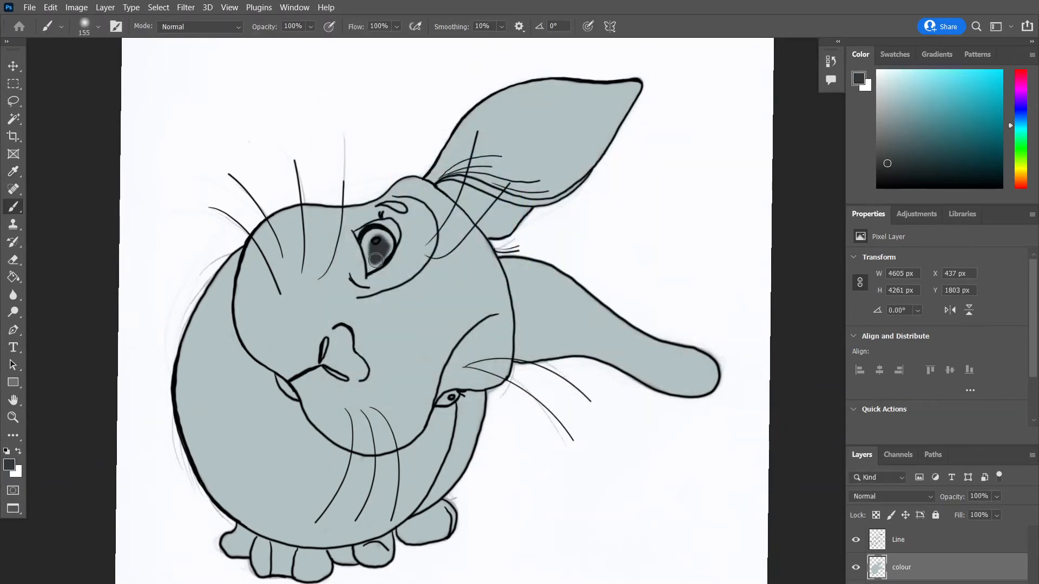
left_click_drag(376, 260, 380, 235)
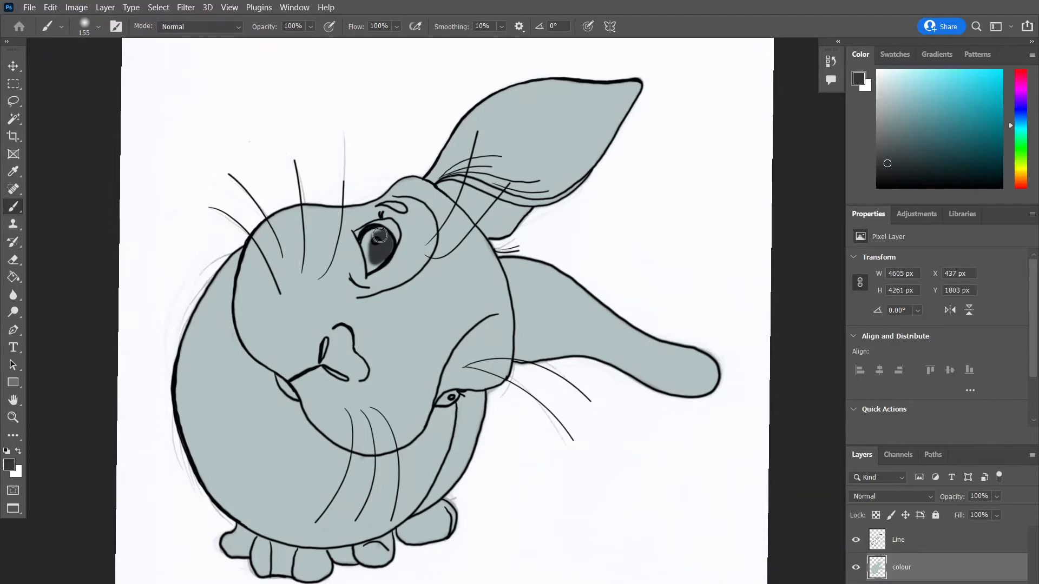
left_click_drag(380, 234, 383, 268)
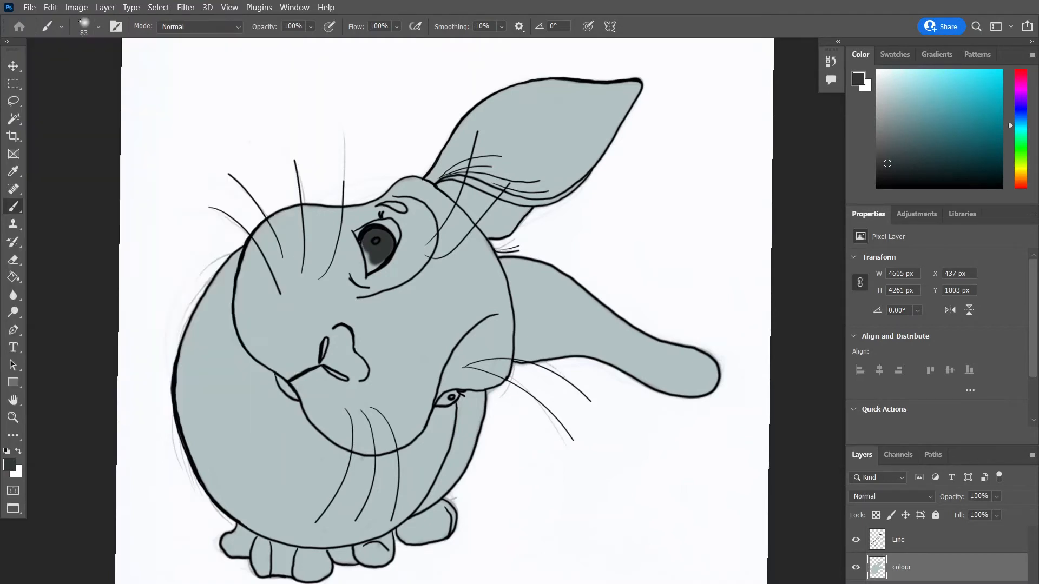
mouse_move(364, 260)
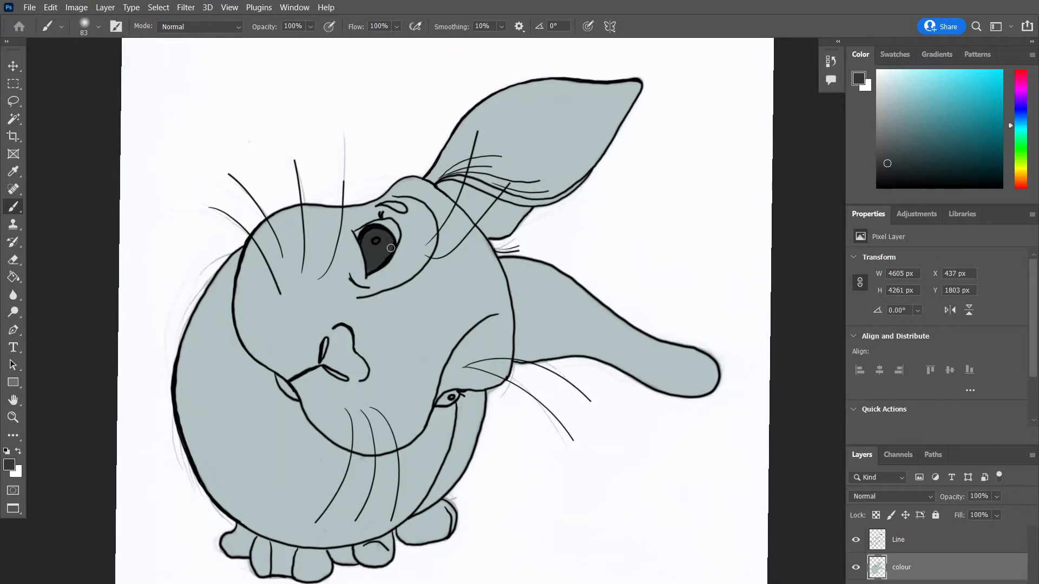
mouse_move(371, 281)
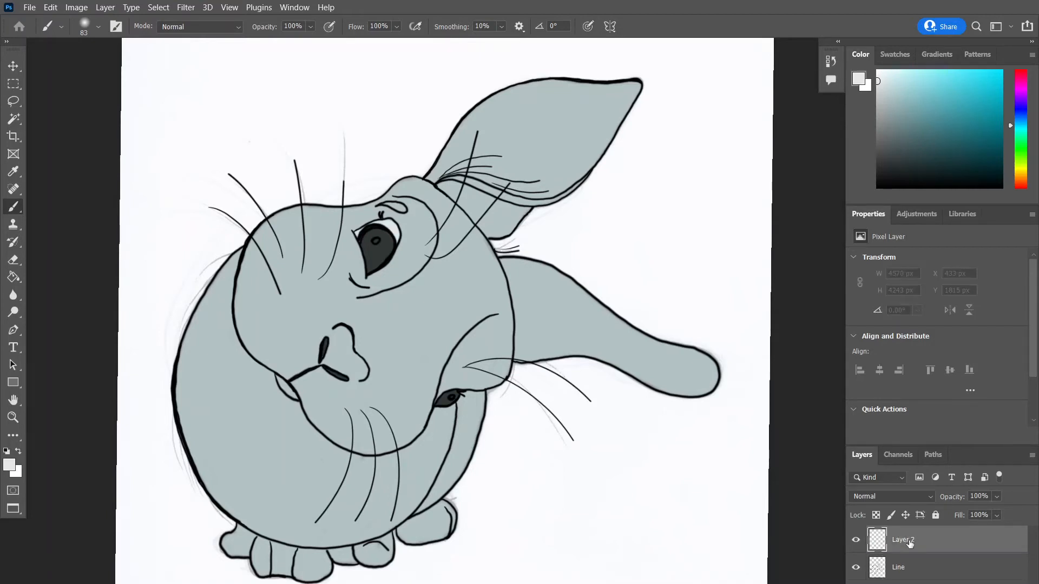
Rename the new layer 'Sh…' for shadows and set its blend mode to Multiply
double_click(903, 539)
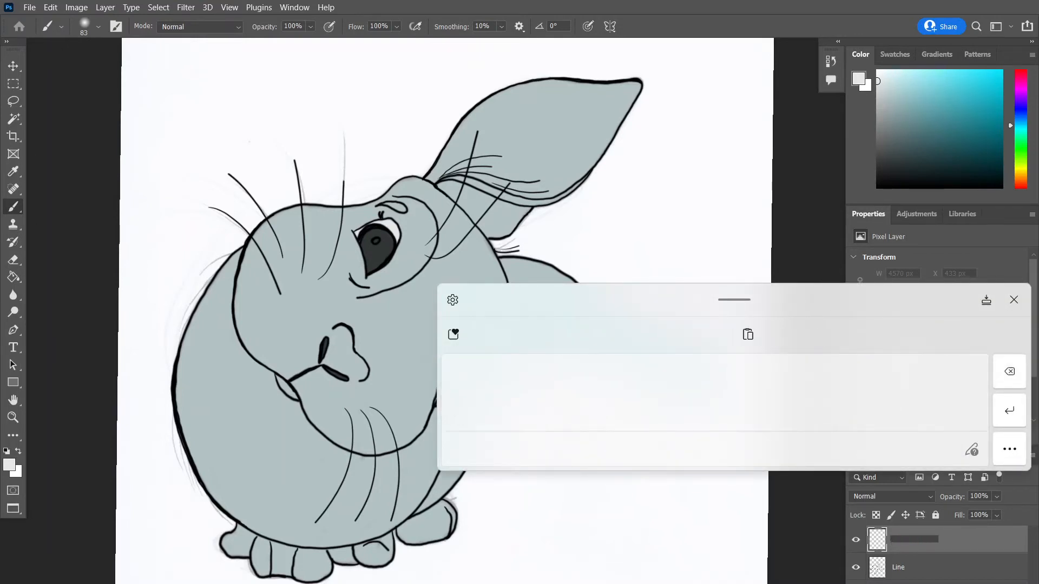
type("Sh")
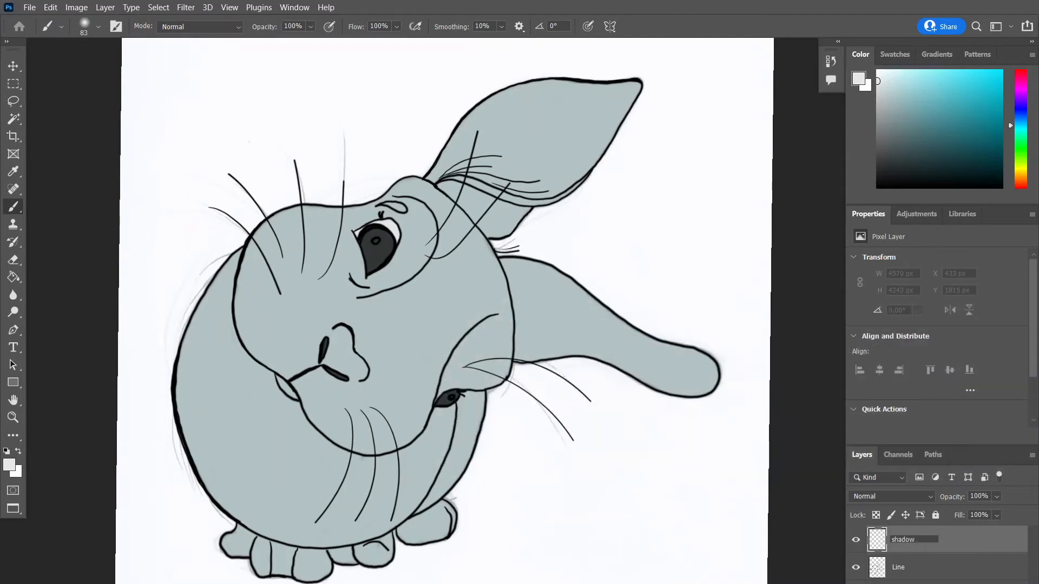
left_click(891, 496)
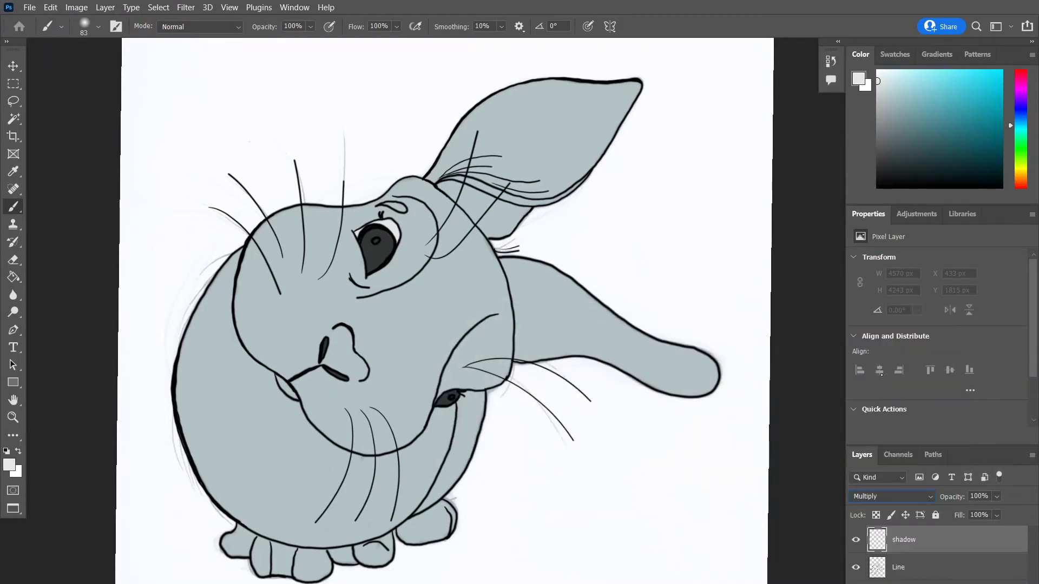
mouse_move(879, 371)
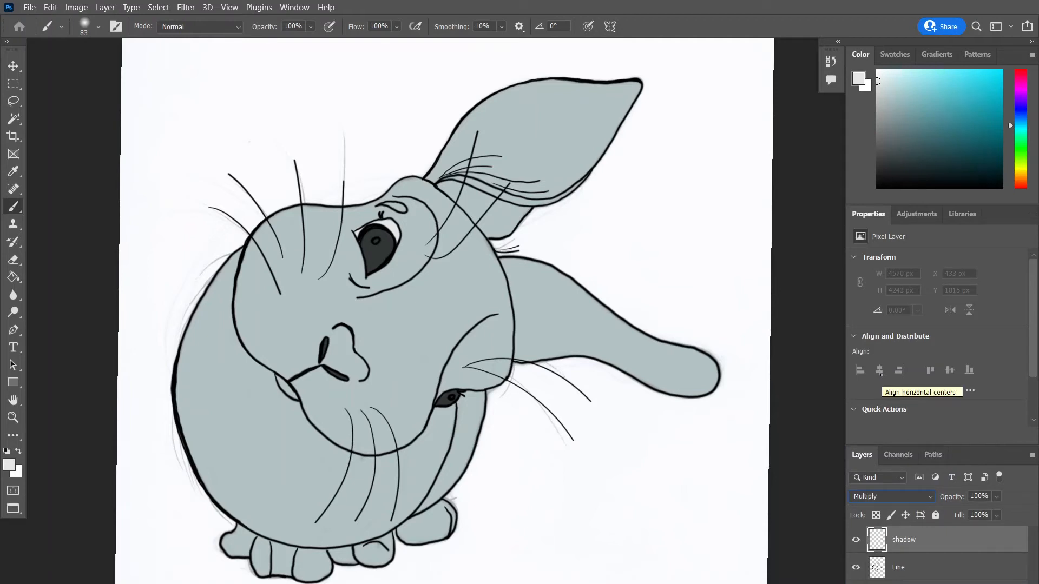
Pick a shadow paint colour and lower the brush opacity to about 29%
left_click(10, 463)
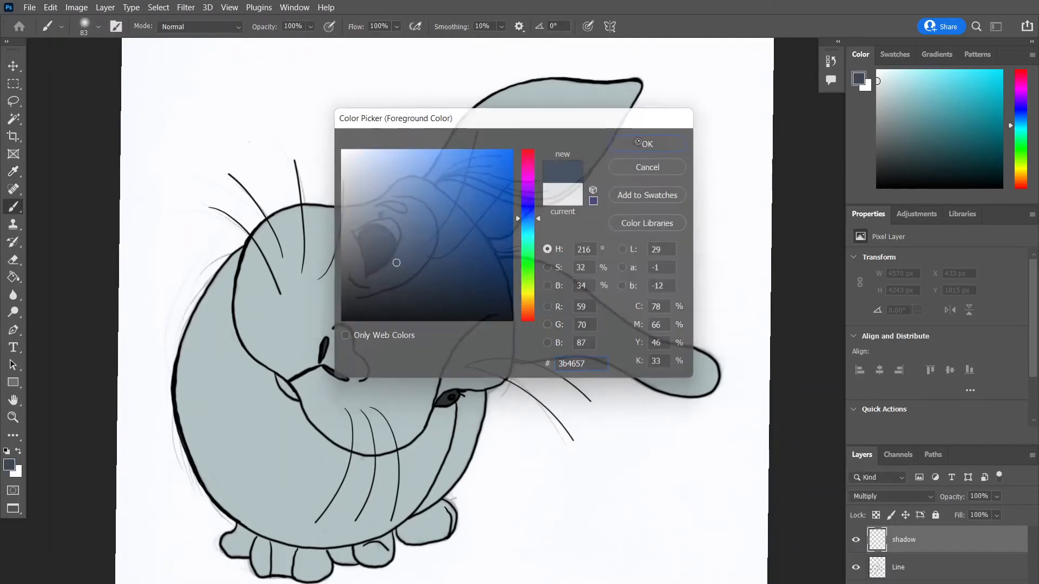
left_click(647, 143)
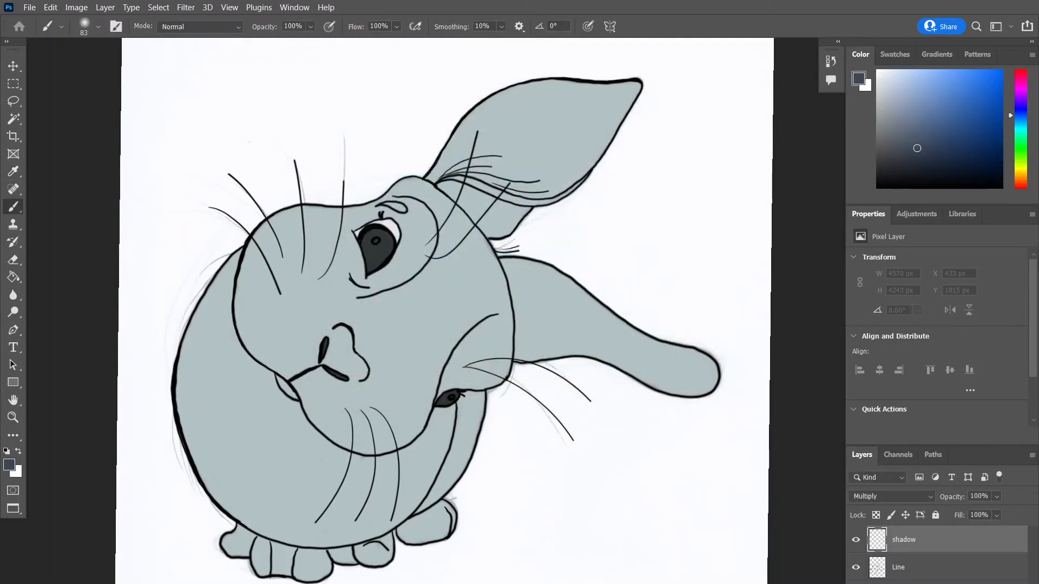
left_click(310, 26)
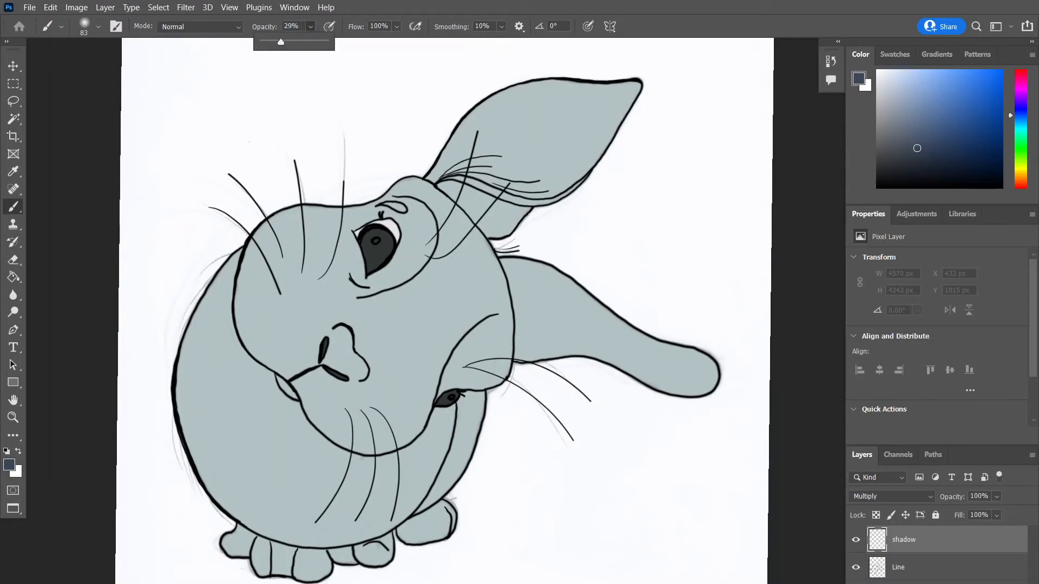
mouse_move(236, 107)
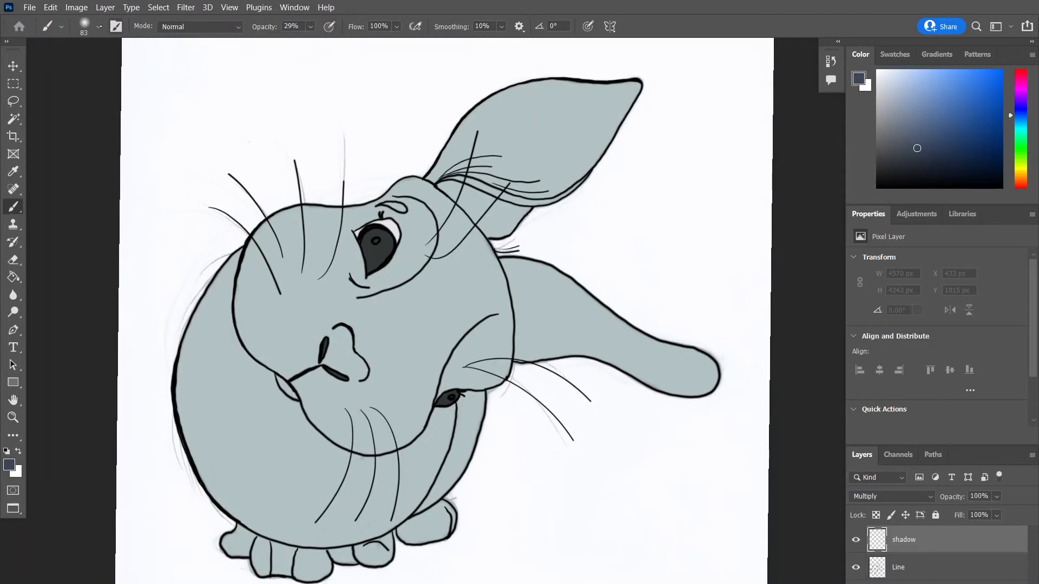
left_click(99, 26)
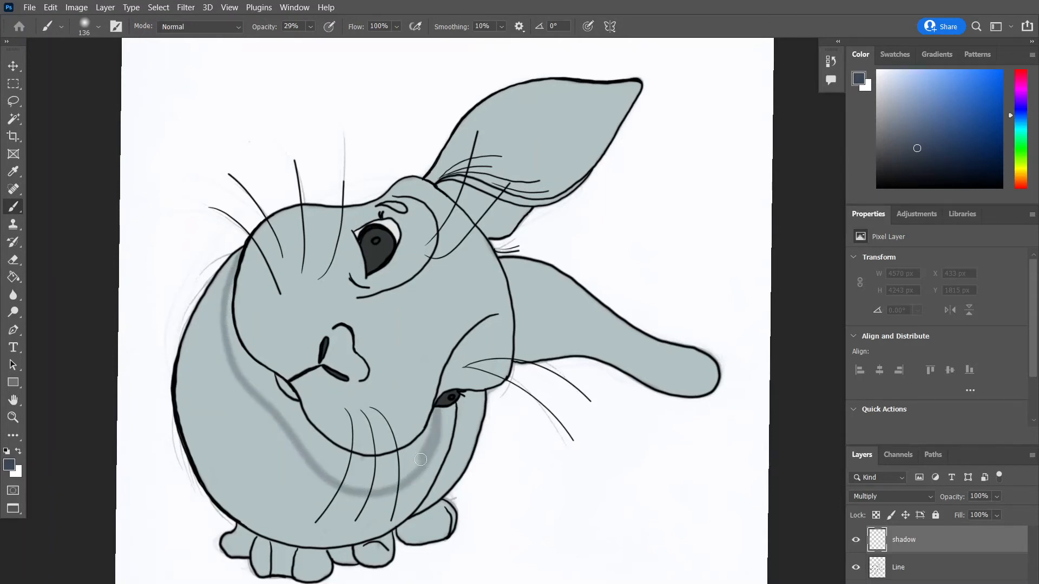
Paint soft shadows along the cheek, under the chin and down the bunny's left side
left_click_drag(421, 460, 378, 487)
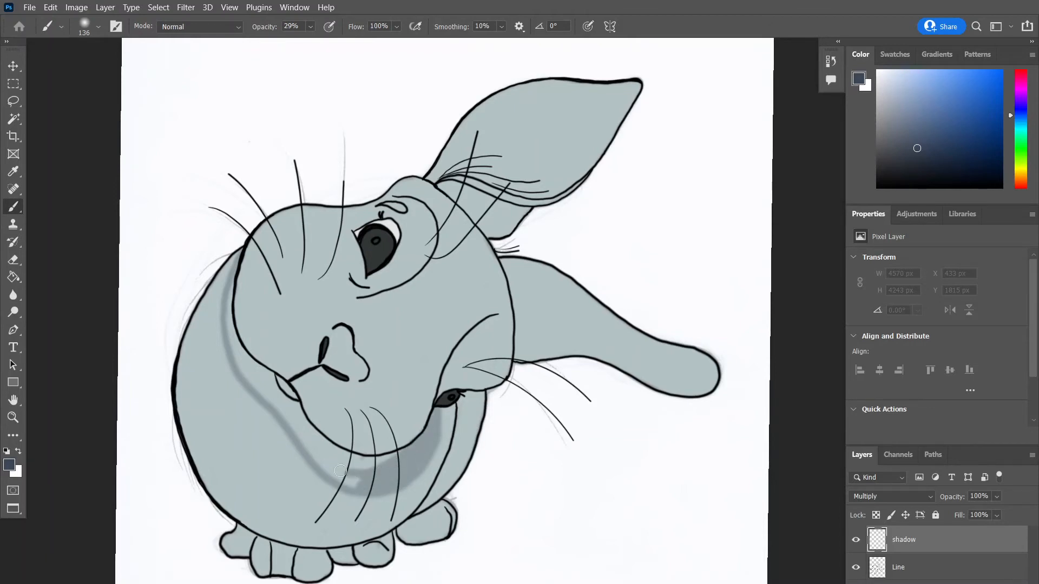
left_click_drag(342, 472, 392, 471)
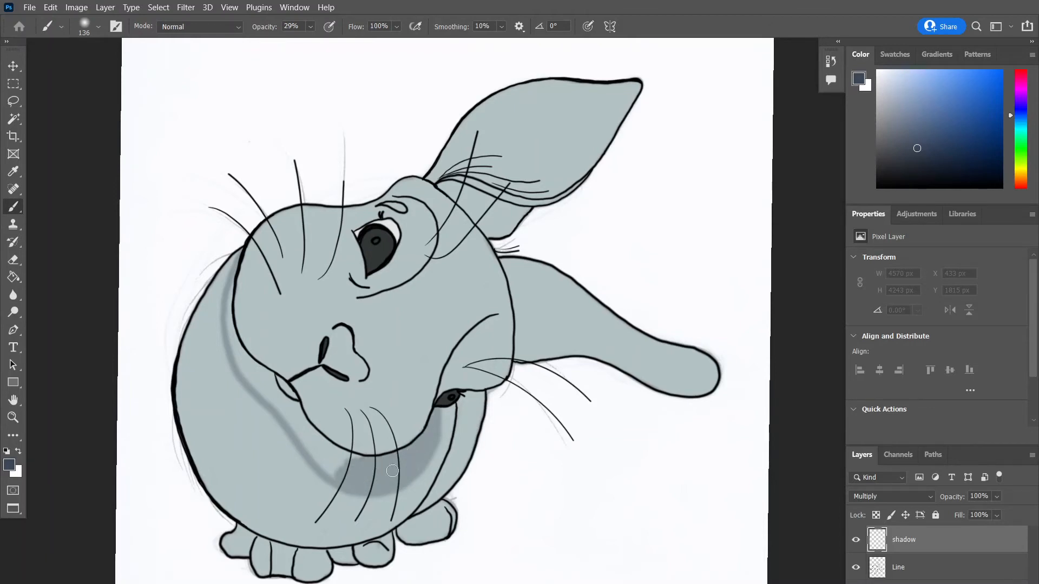
left_click_drag(391, 470, 369, 464)
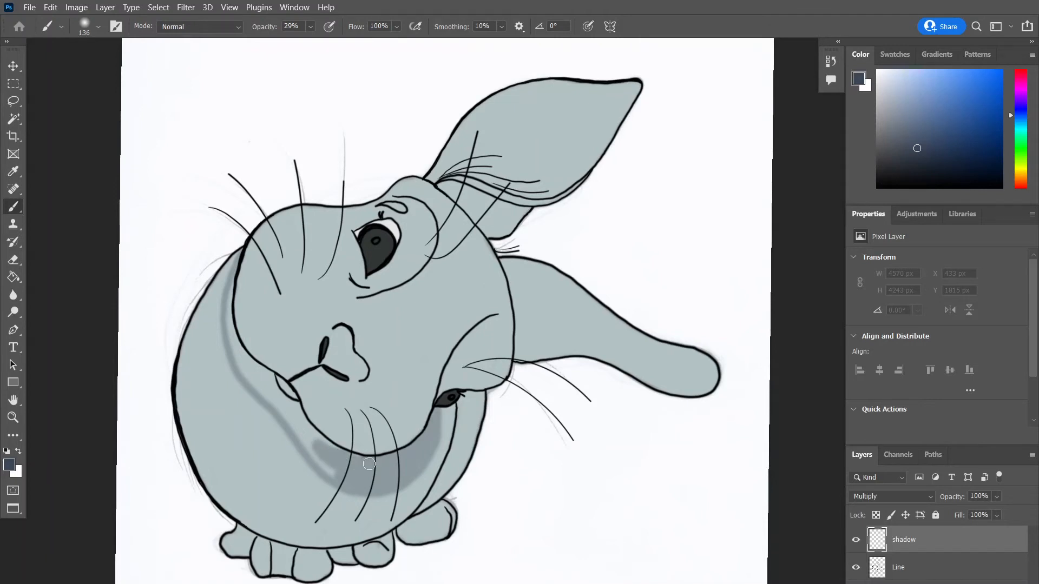
left_click_drag(369, 464, 313, 435)
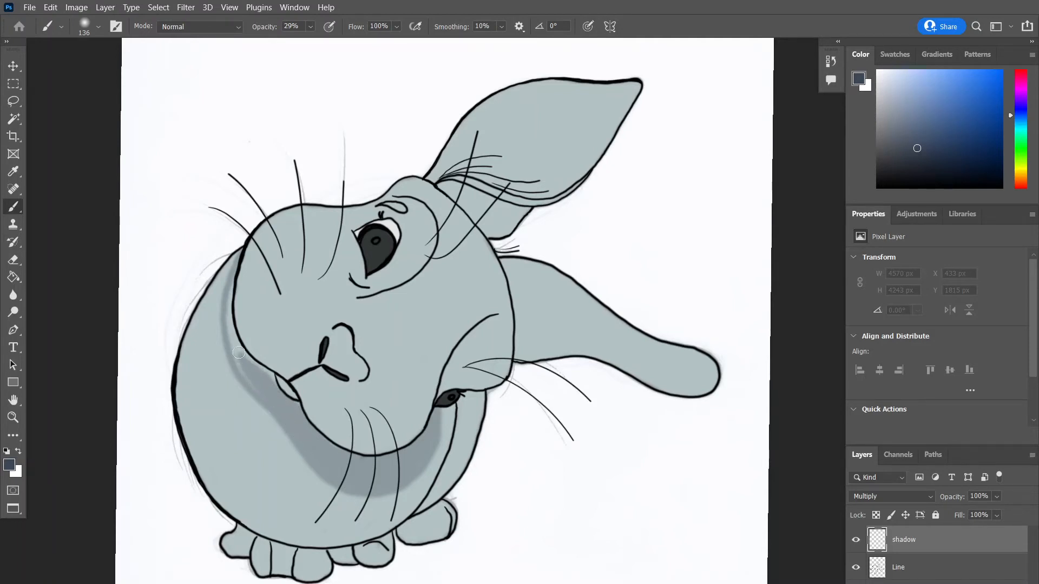
left_click_drag(239, 353, 266, 381)
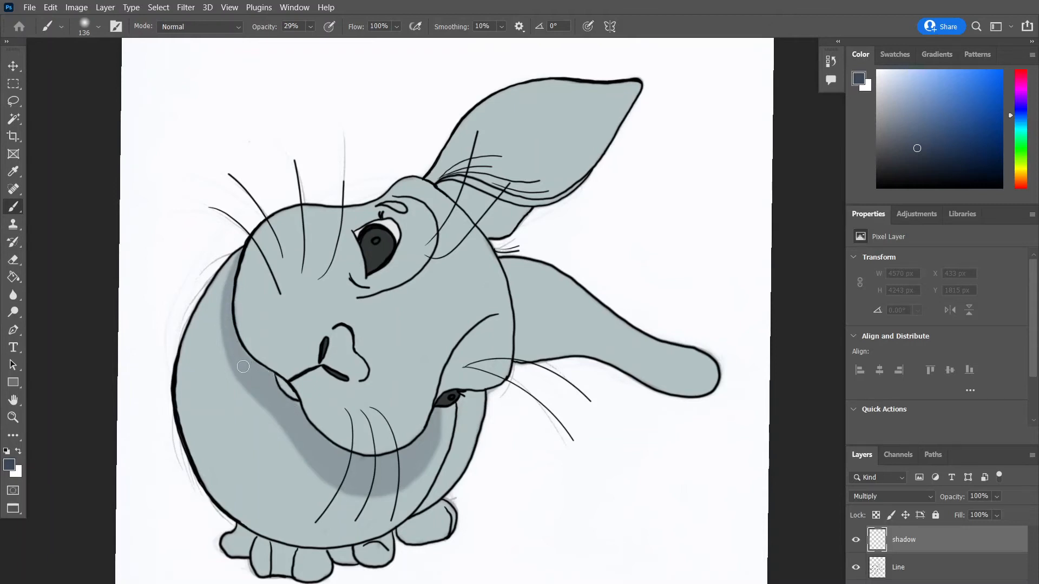
left_click_drag(243, 367, 384, 475)
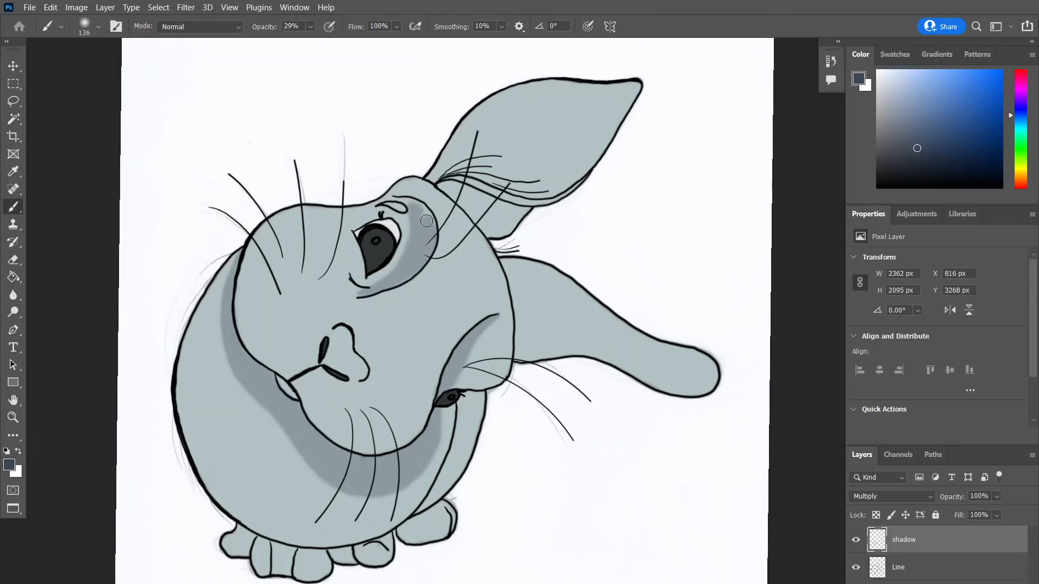
Shade the eye area, upright ear and outstretched paw, then add an empty layer
left_click_drag(427, 221, 396, 281)
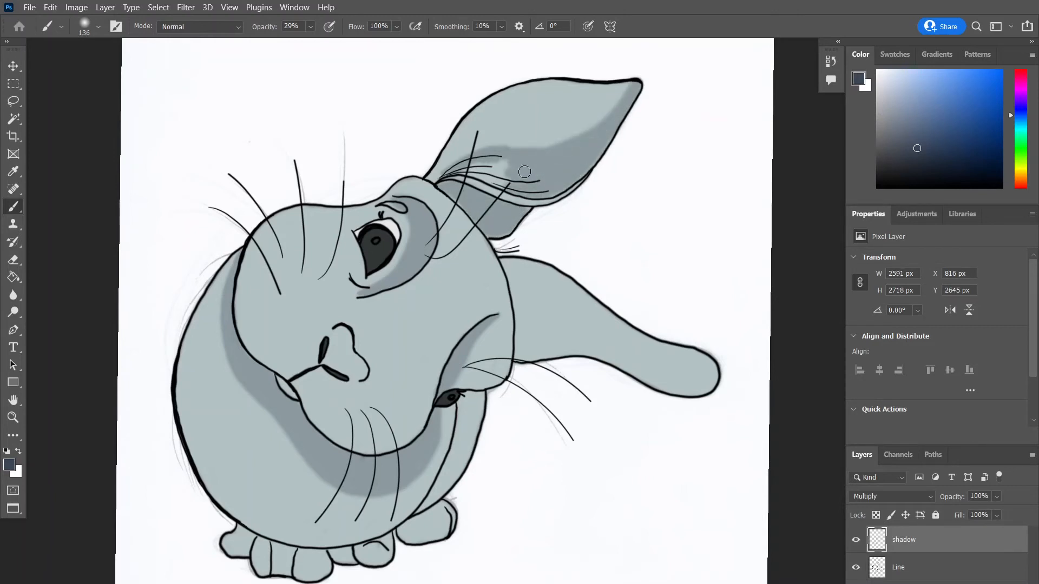
left_click_drag(523, 171, 644, 372)
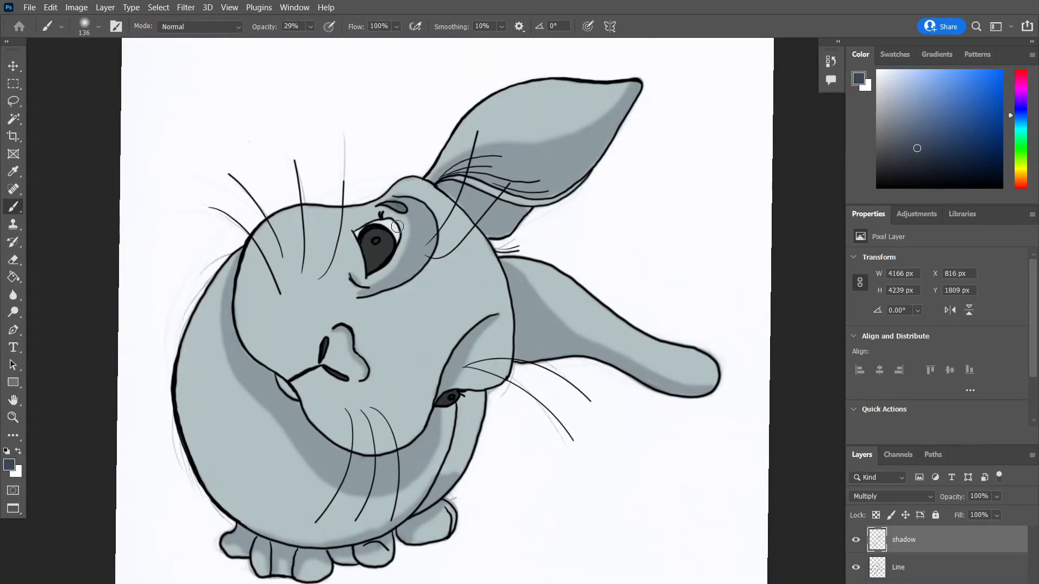
left_click_drag(398, 229, 540, 357)
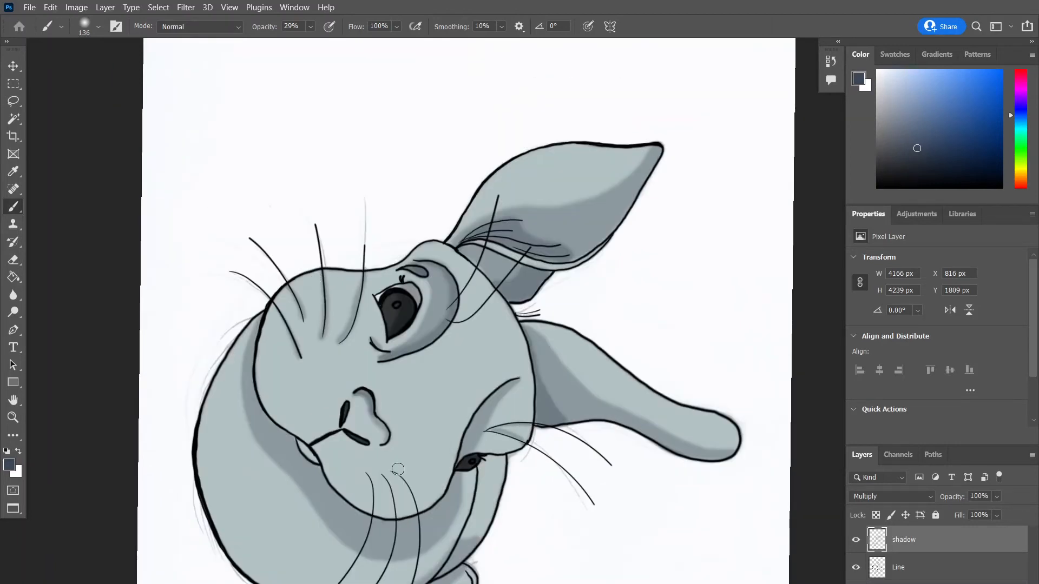
left_click(50, 7)
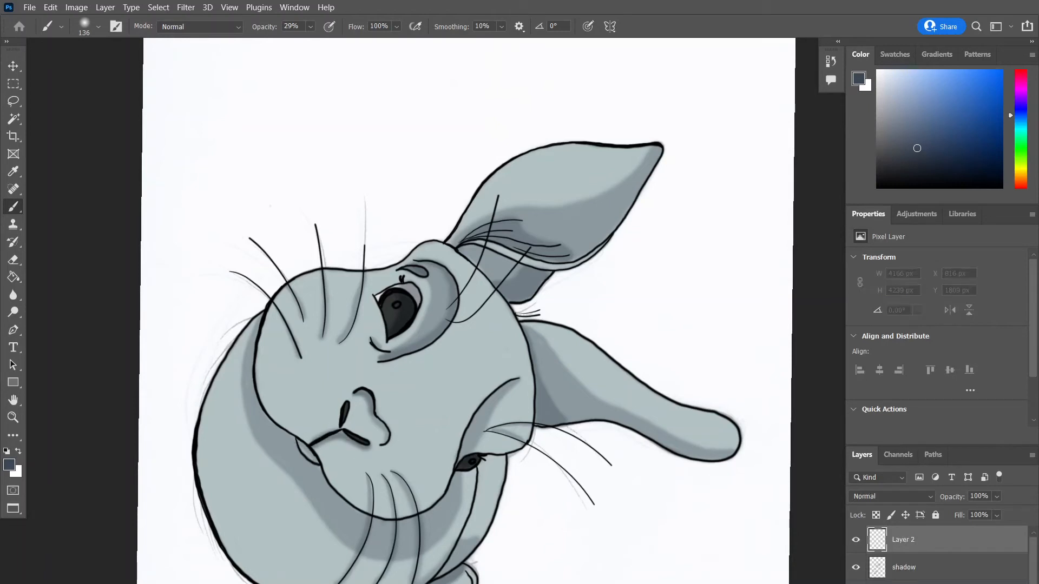
Blend the new layer as Overlay and choose pale warm cream #f9e8c7 as paint colour
left_click(891, 496)
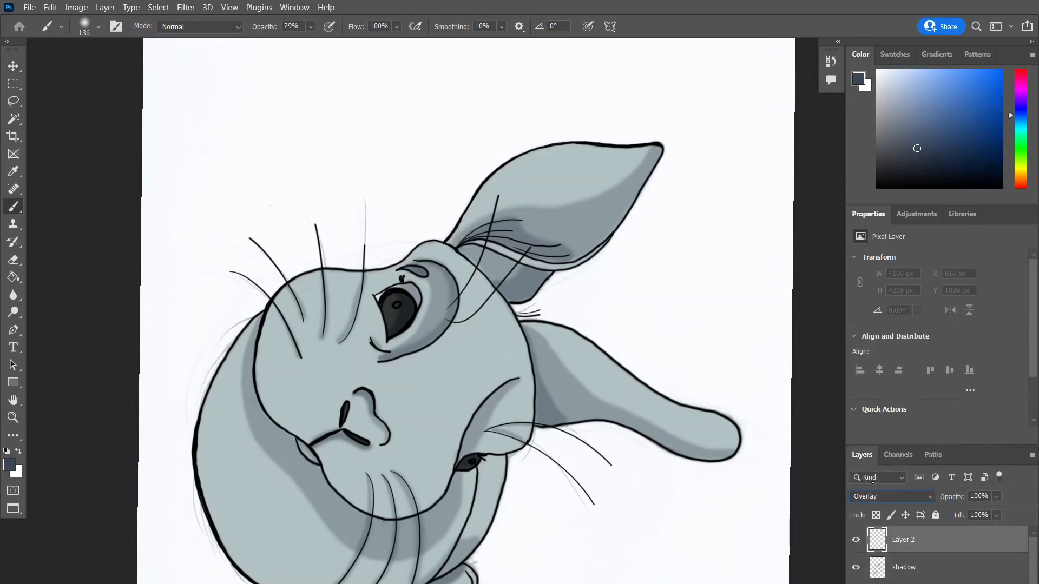
mouse_move(918, 542)
type("Light")
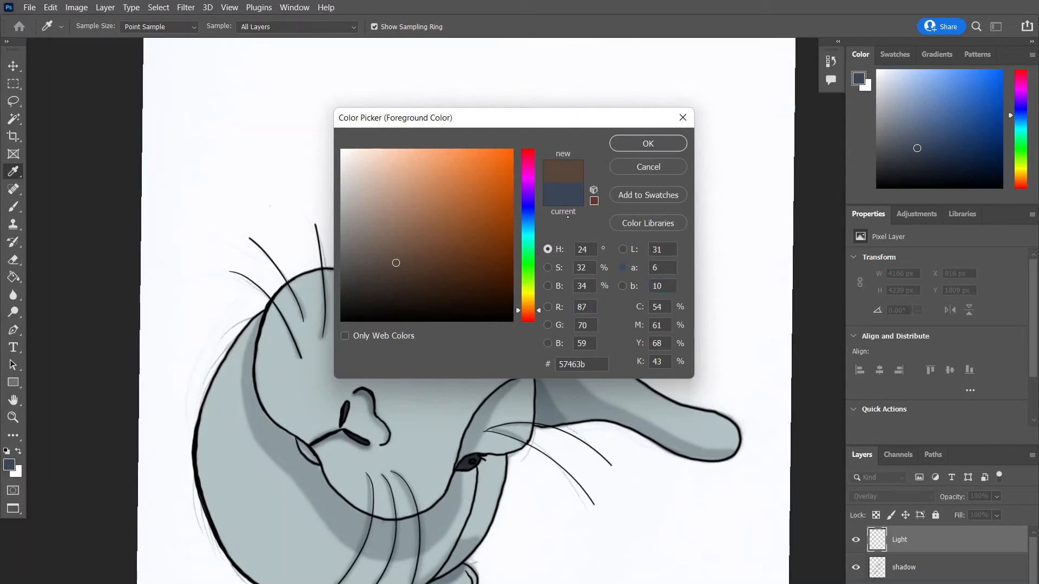
left_click(528, 307)
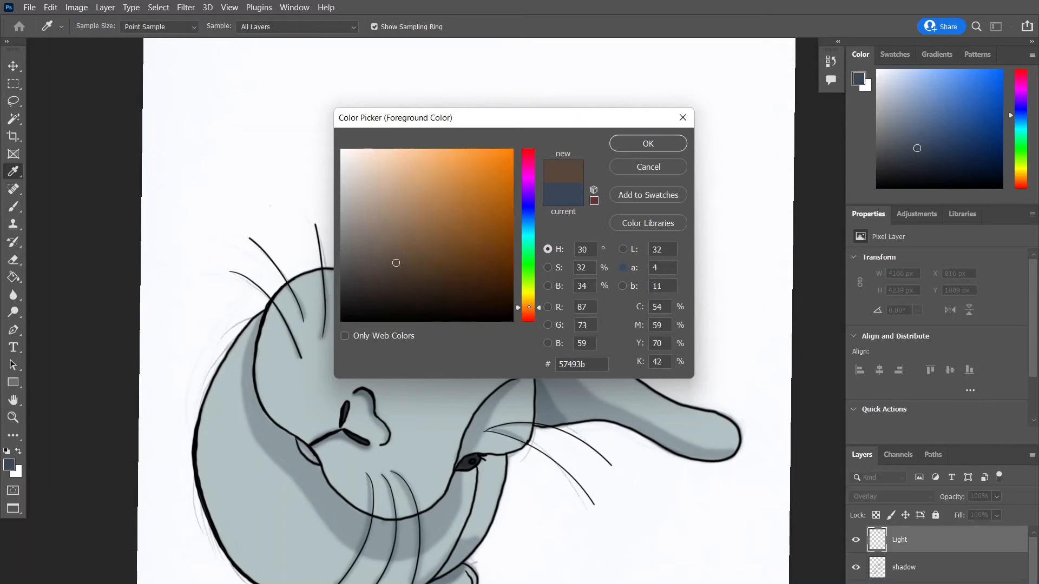
left_click_drag(528, 307, 528, 293)
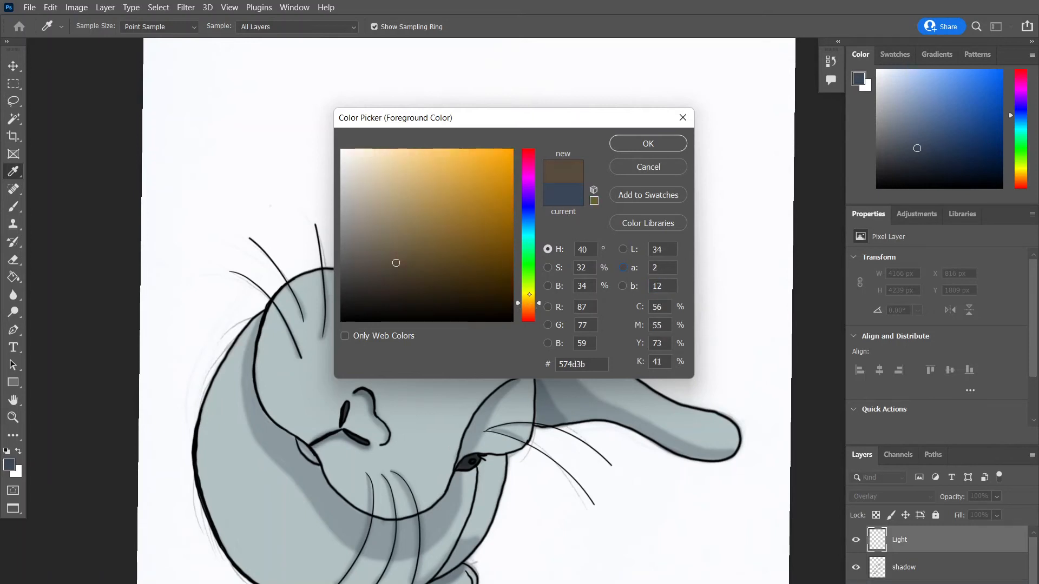
left_click(376, 152)
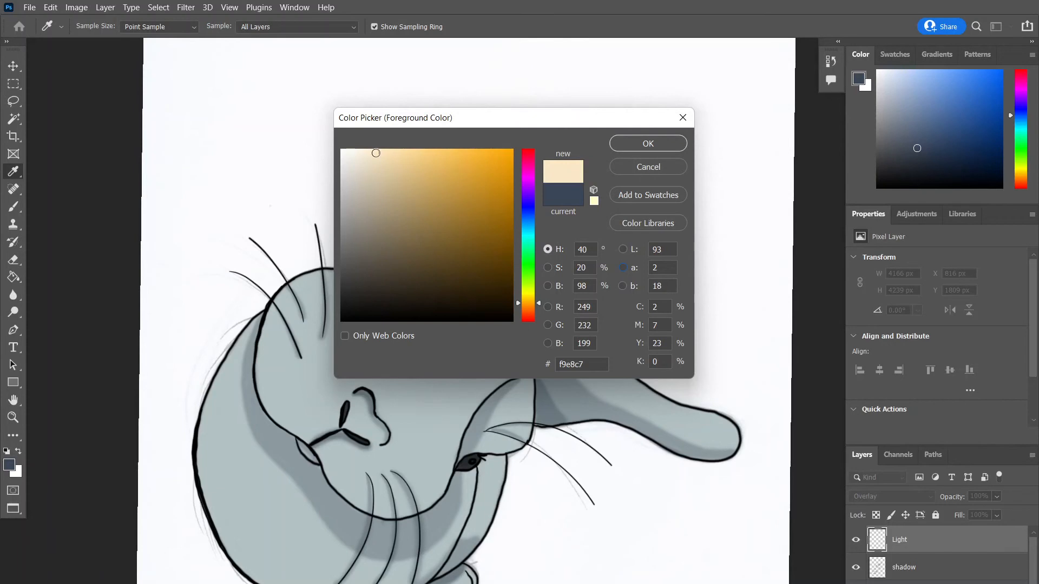
left_click(648, 144)
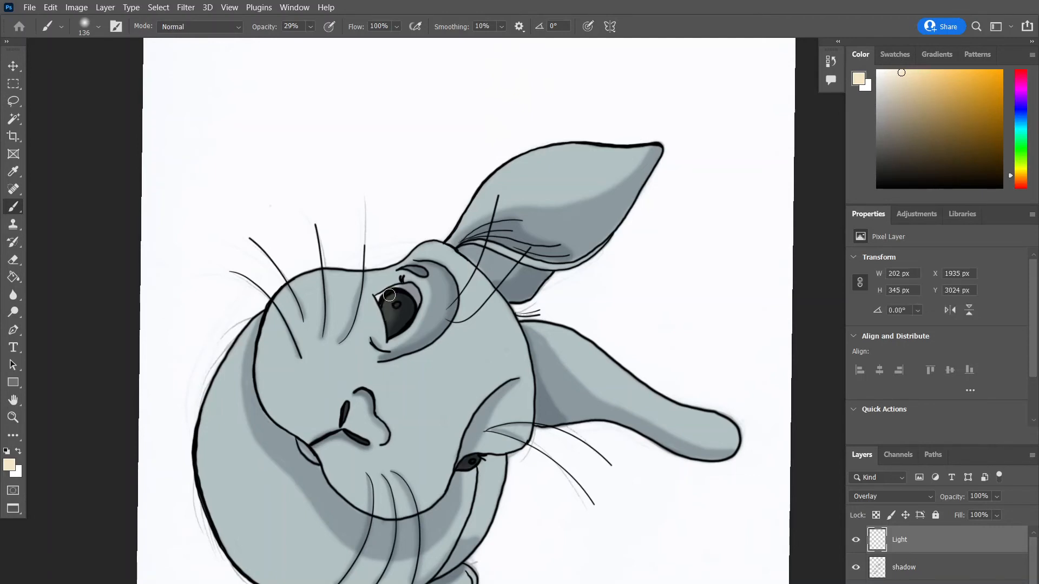
Paint cream highlights on the eye, inner ear, ear top and face, then add a layer
left_click_drag(389, 295, 395, 299)
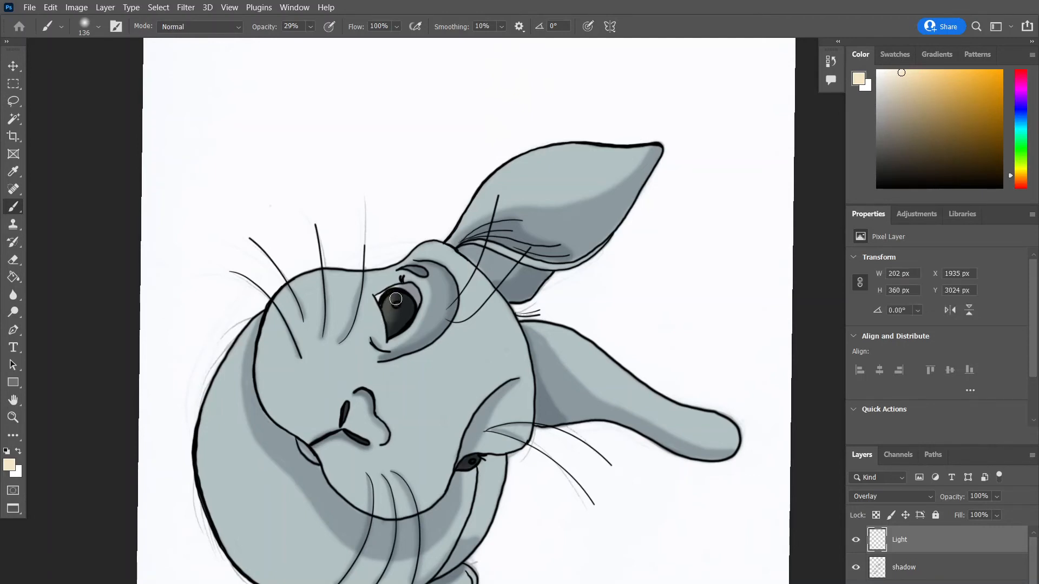
left_click_drag(395, 298, 405, 290)
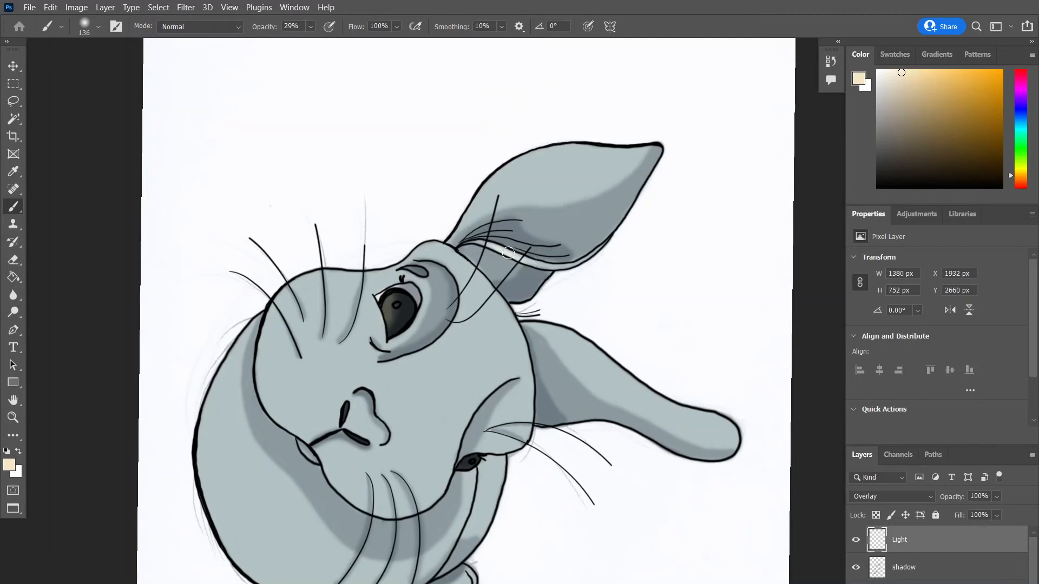
left_click_drag(507, 253, 537, 245)
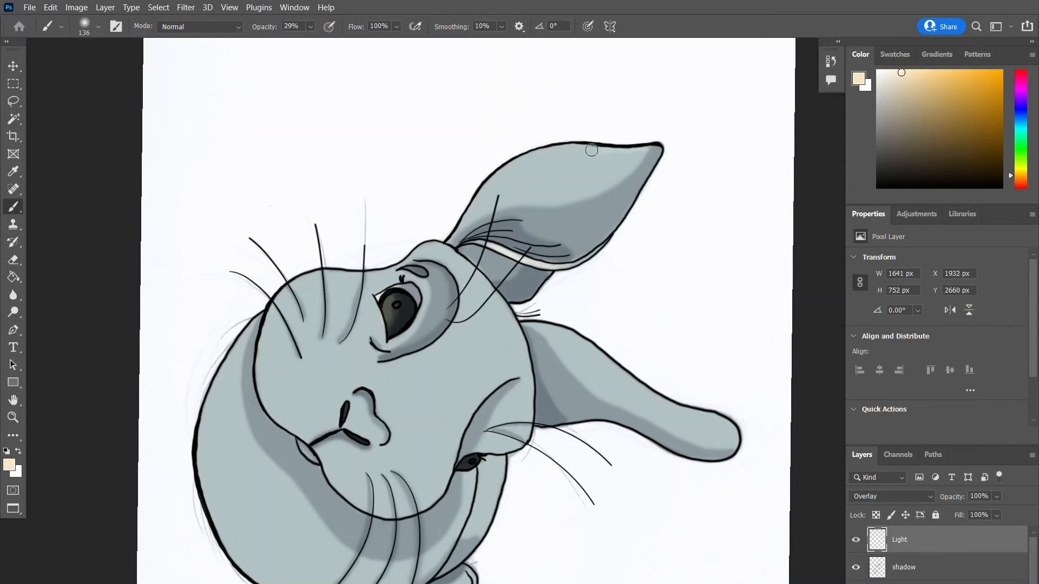
mouse_move(606, 149)
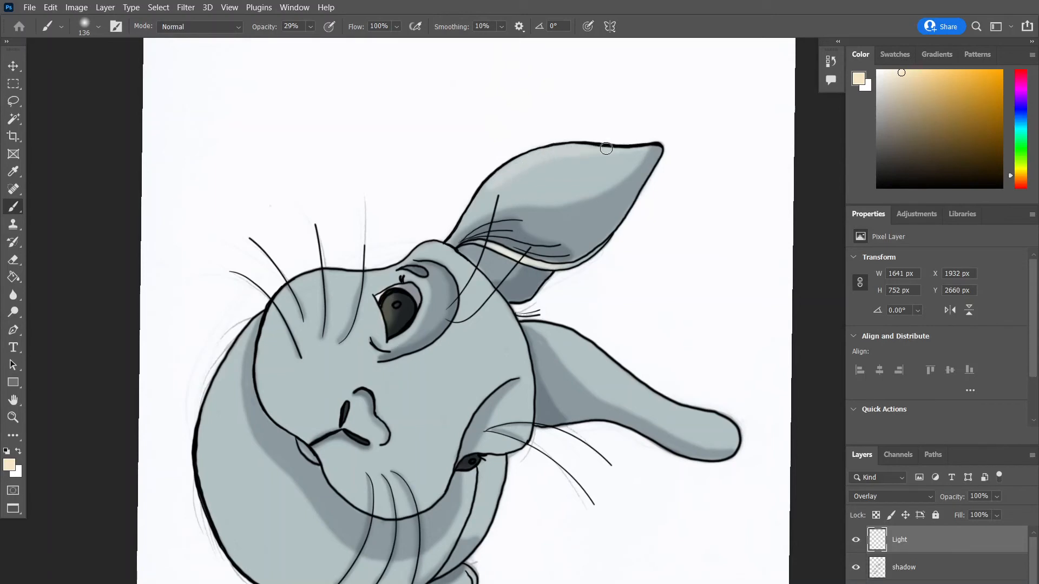
left_click_drag(606, 147, 451, 238)
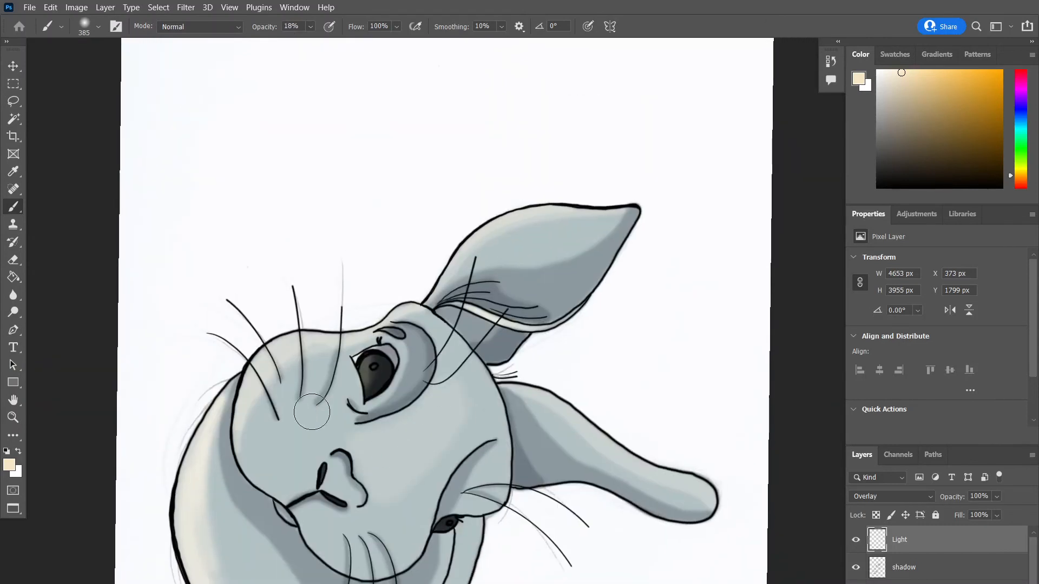
left_click_drag(312, 411, 204, 490)
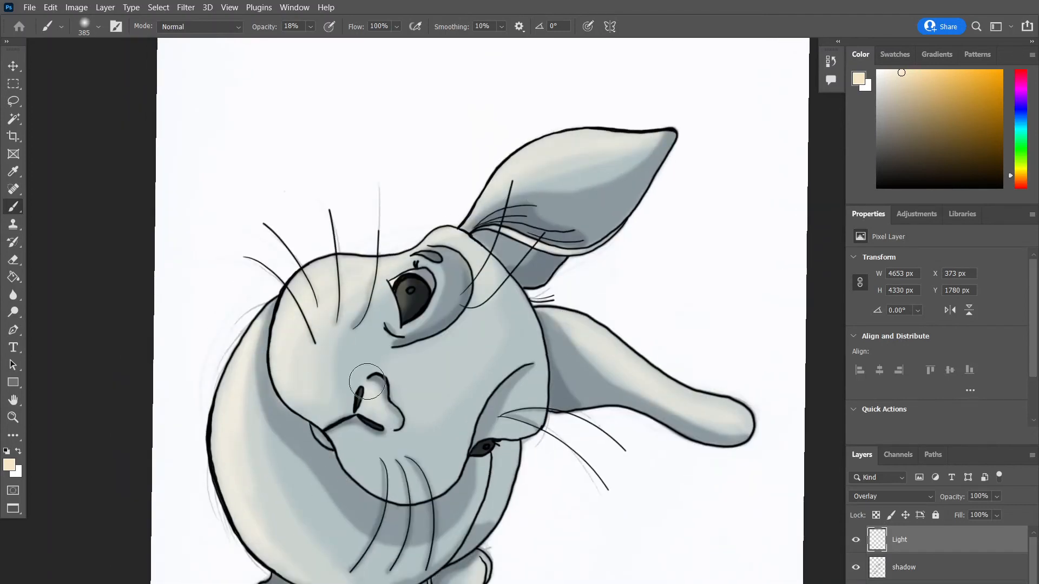
left_click(295, 7)
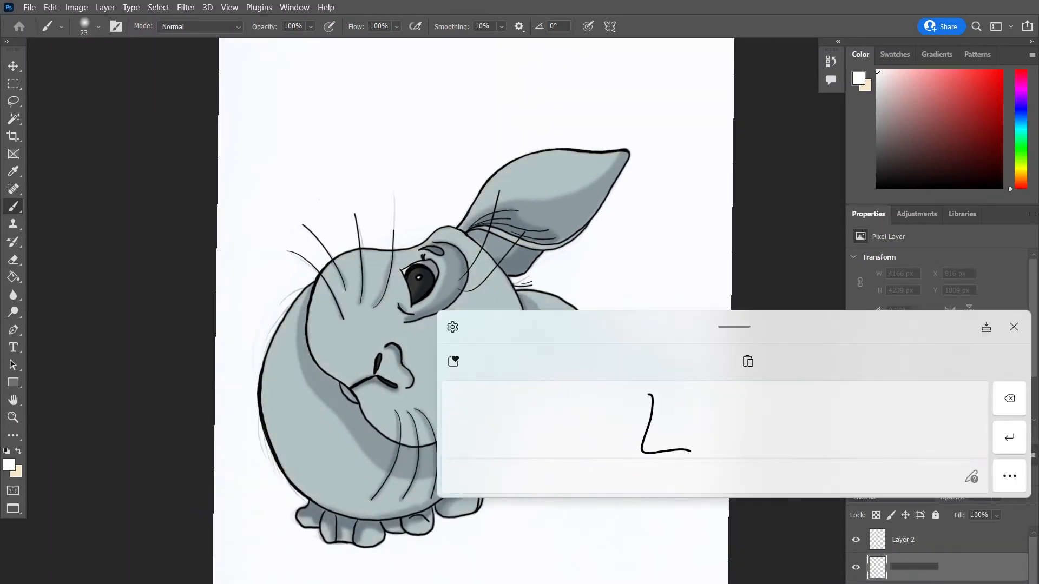
Brighten the bunny's left side with more warm cream light
left_click(1013, 327)
type("Light")
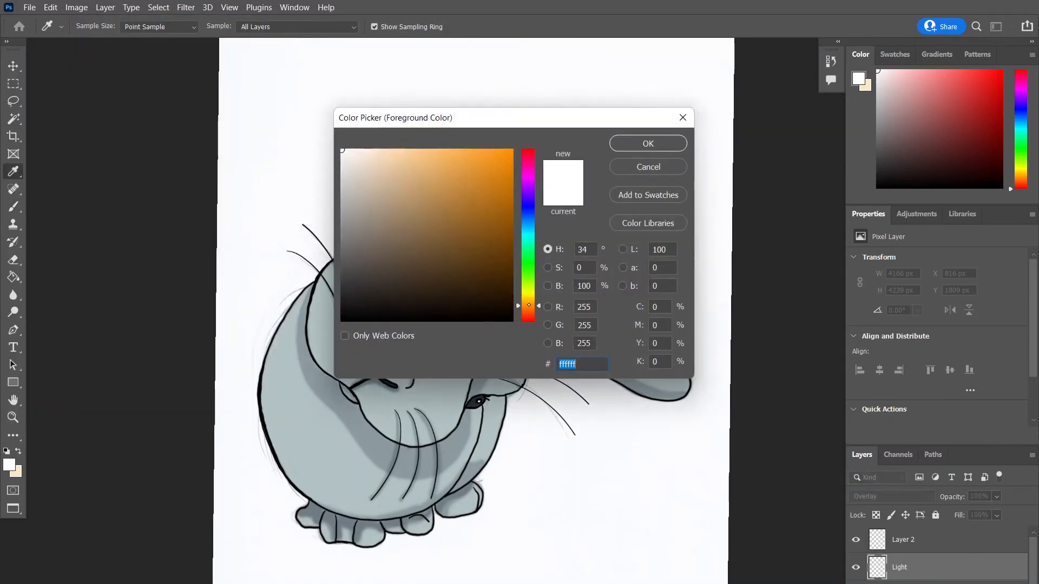
left_click(647, 143)
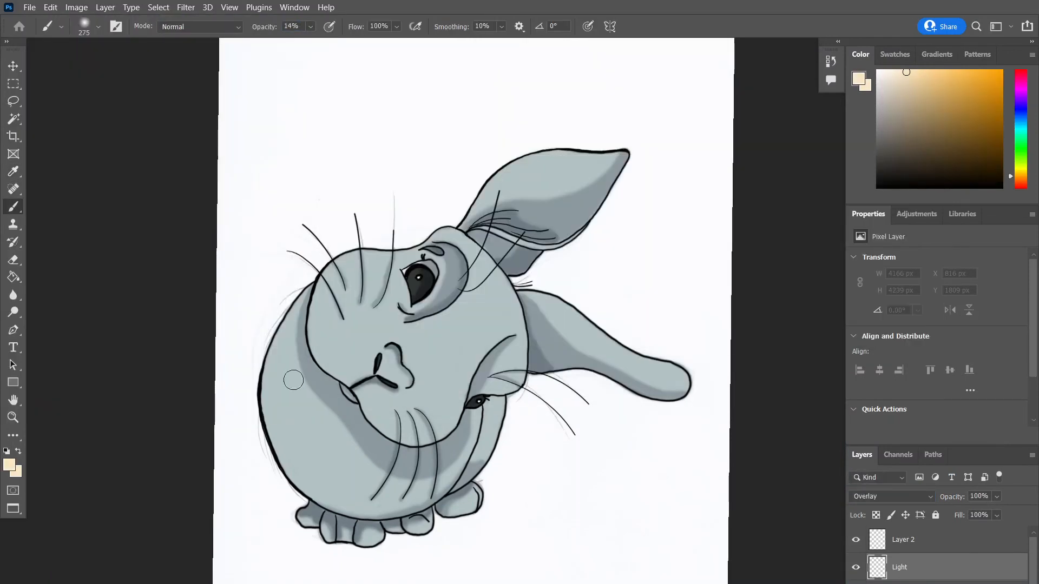
left_click_drag(294, 380, 345, 513)
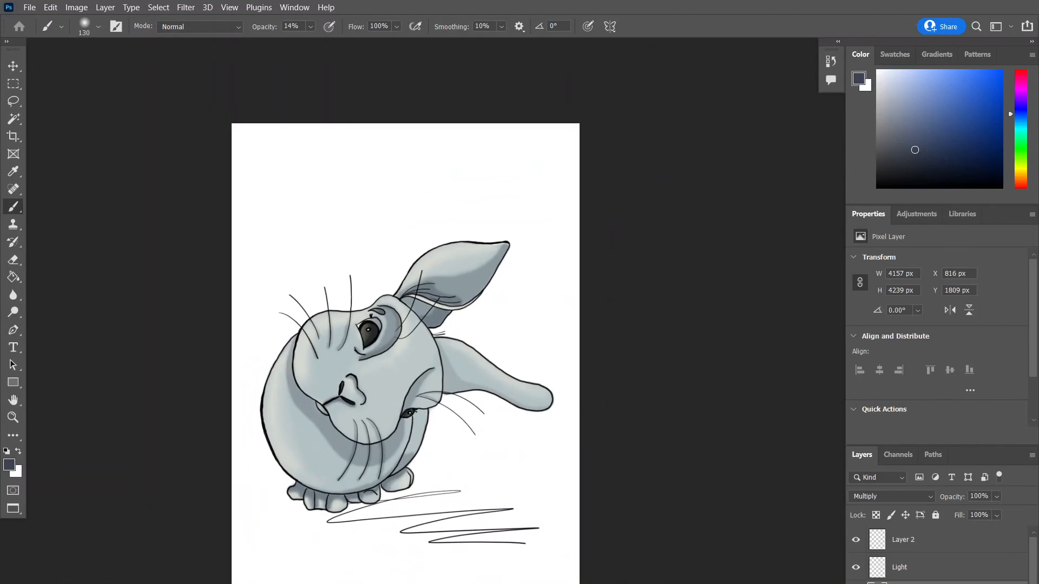
mouse_move(675, 190)
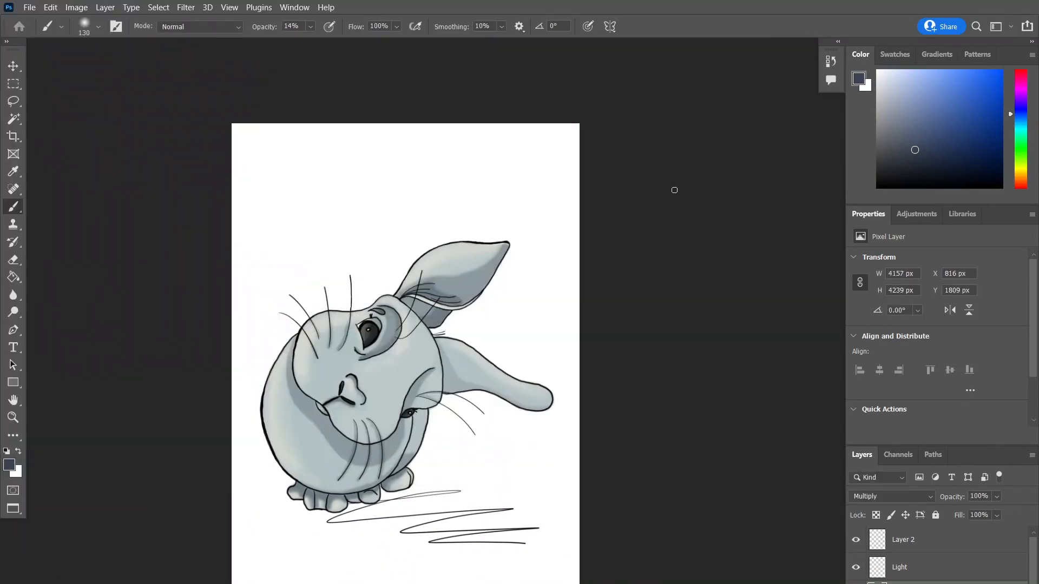